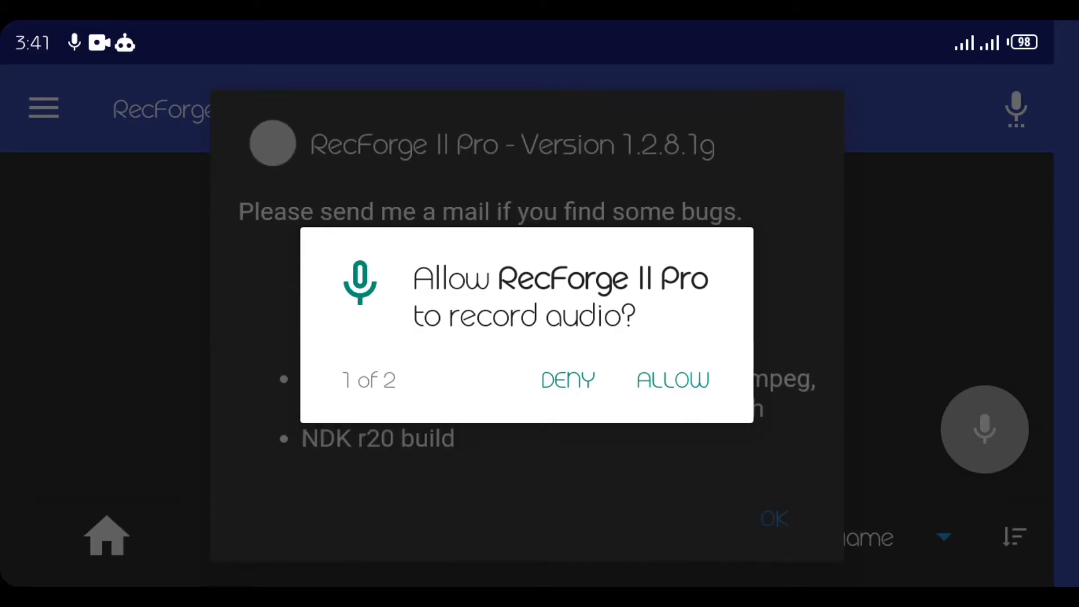
Allow microphone and storage access, then dismiss the version notes dialog.
click(671, 379)
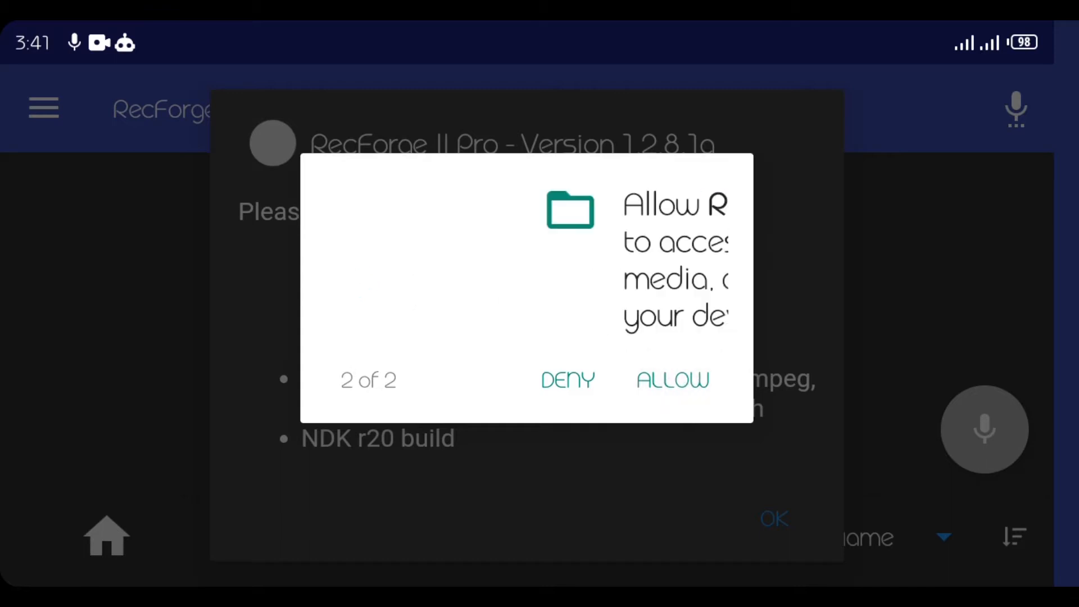
click(672, 379)
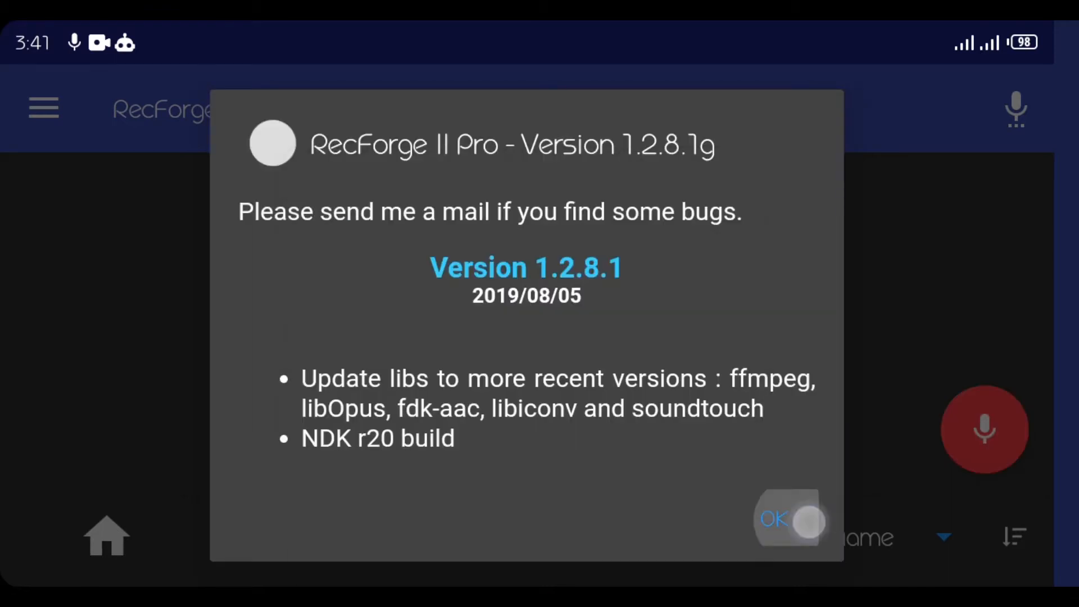
click(775, 518)
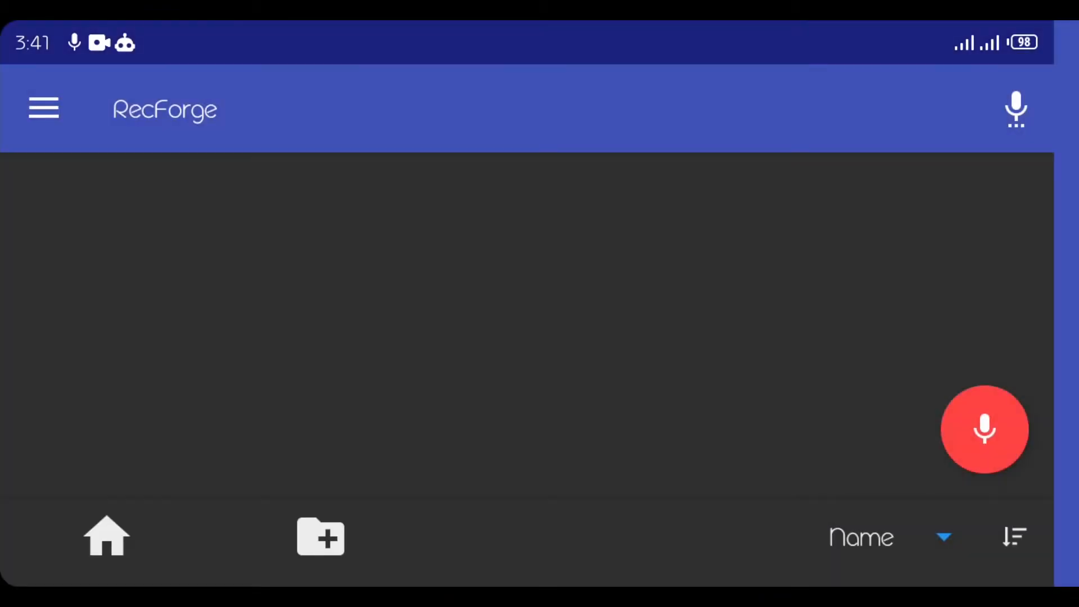
In Audio Record settings, choose wav format, 48kHz and Stereo (Mono x 2).
click(43, 108)
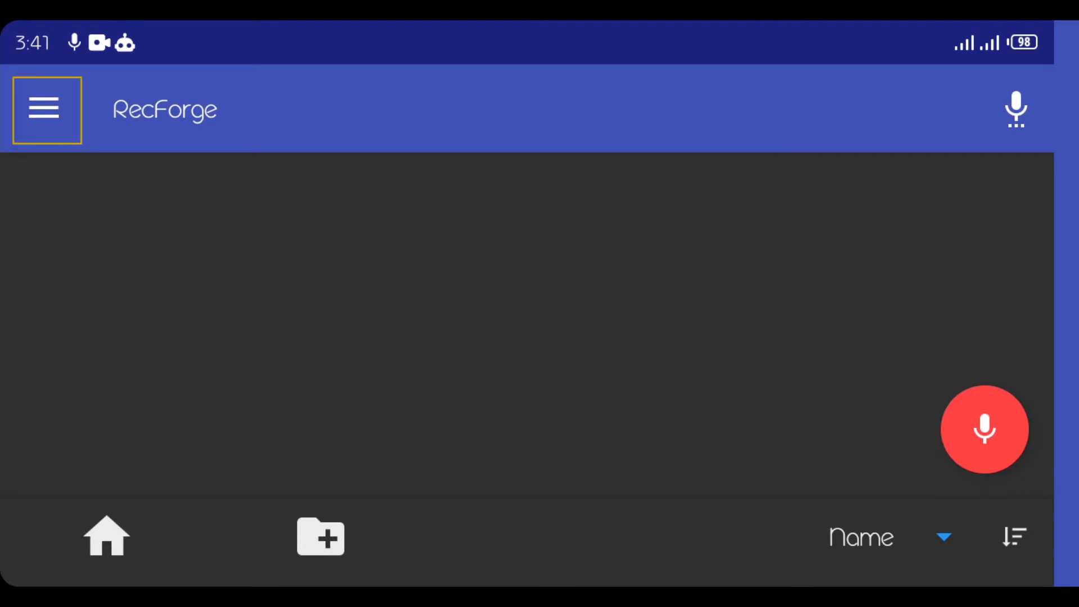
click(45, 110)
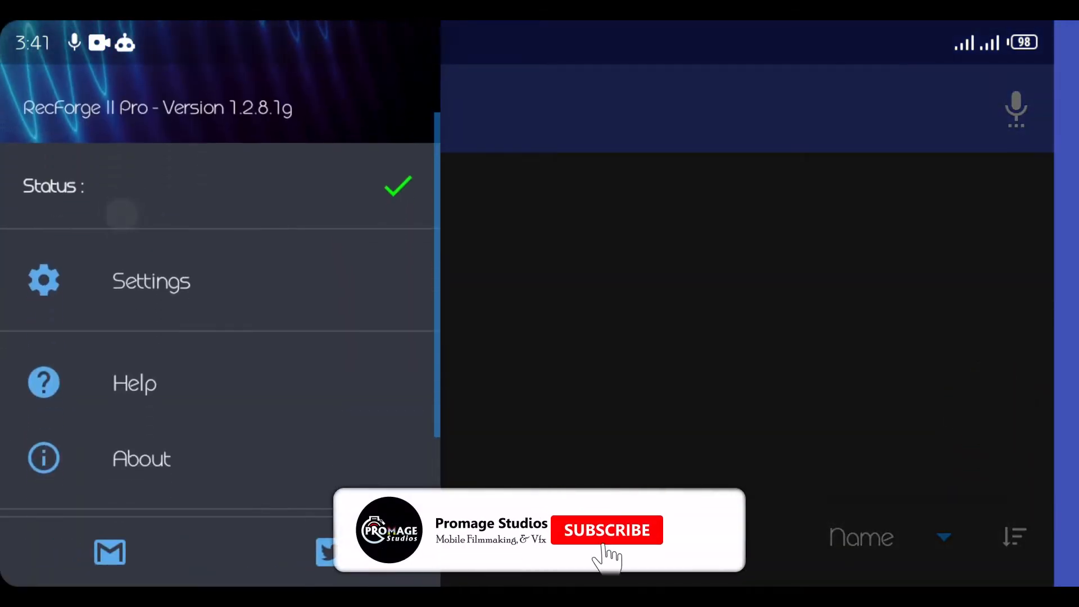
click(150, 281)
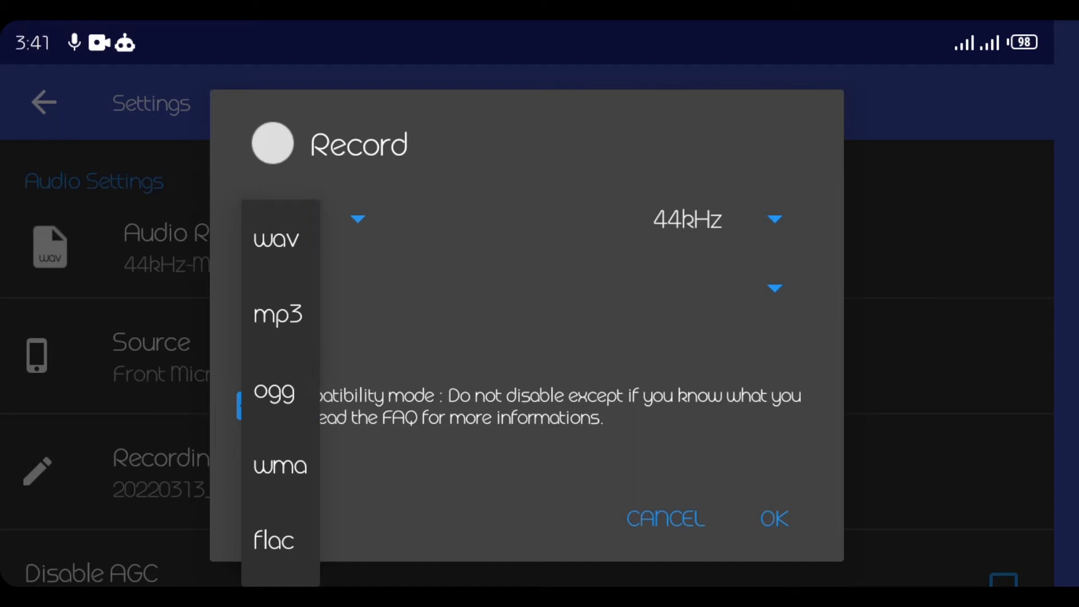
click(276, 238)
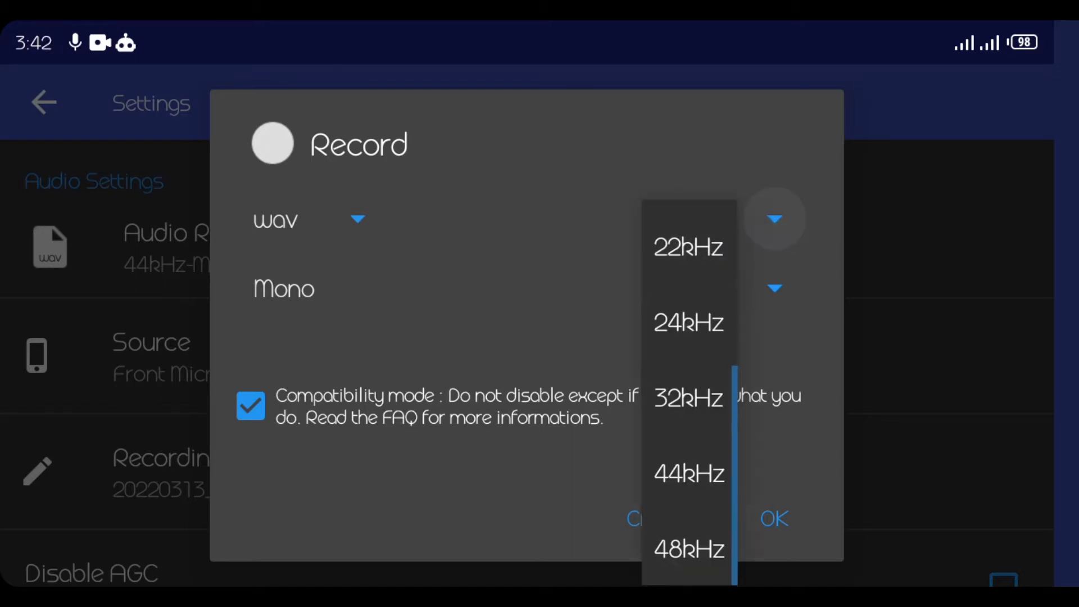
click(687, 549)
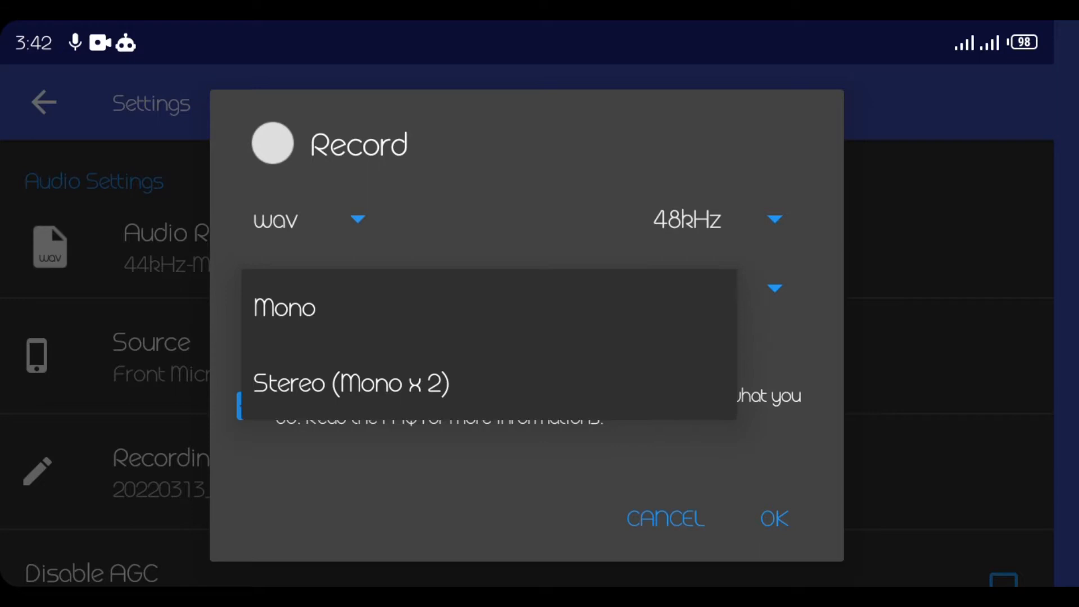
click(351, 383)
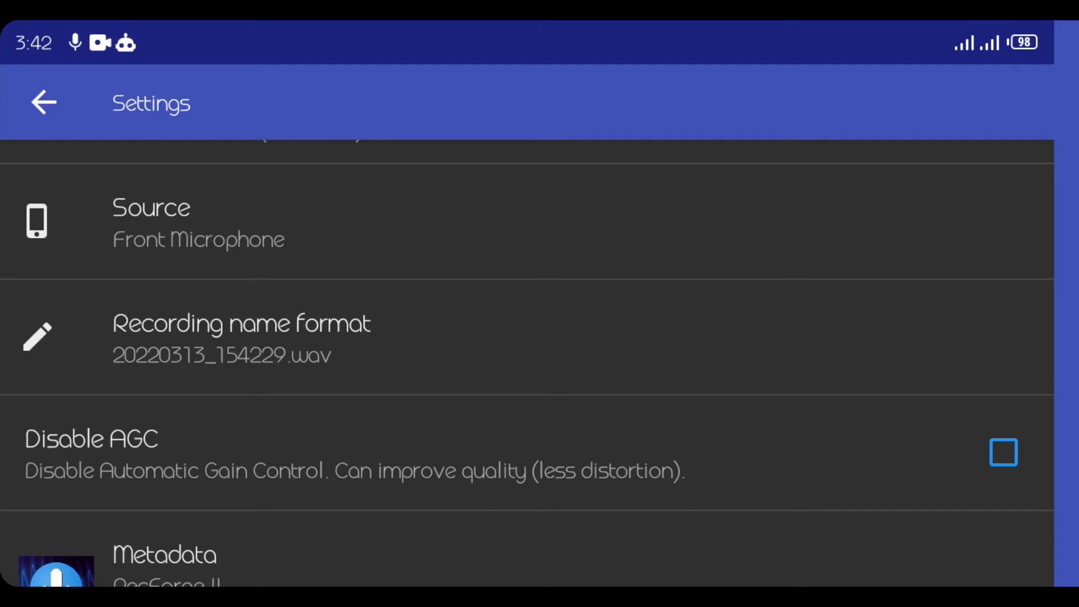
Set the recording name format to the 13-03-2022 03.42.29 PM.wav style.
click(241, 337)
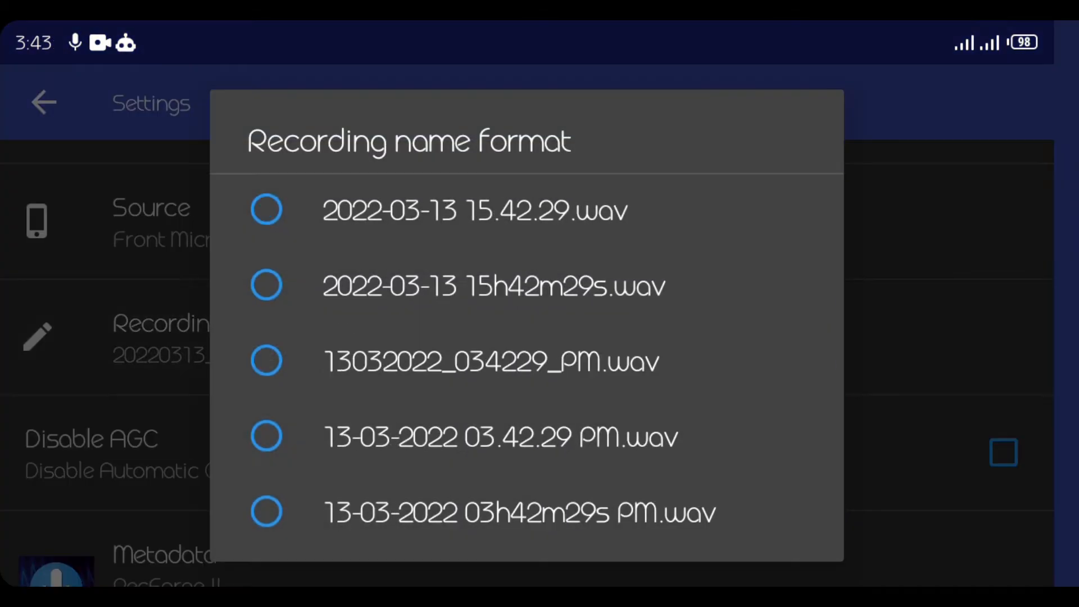
click(500, 435)
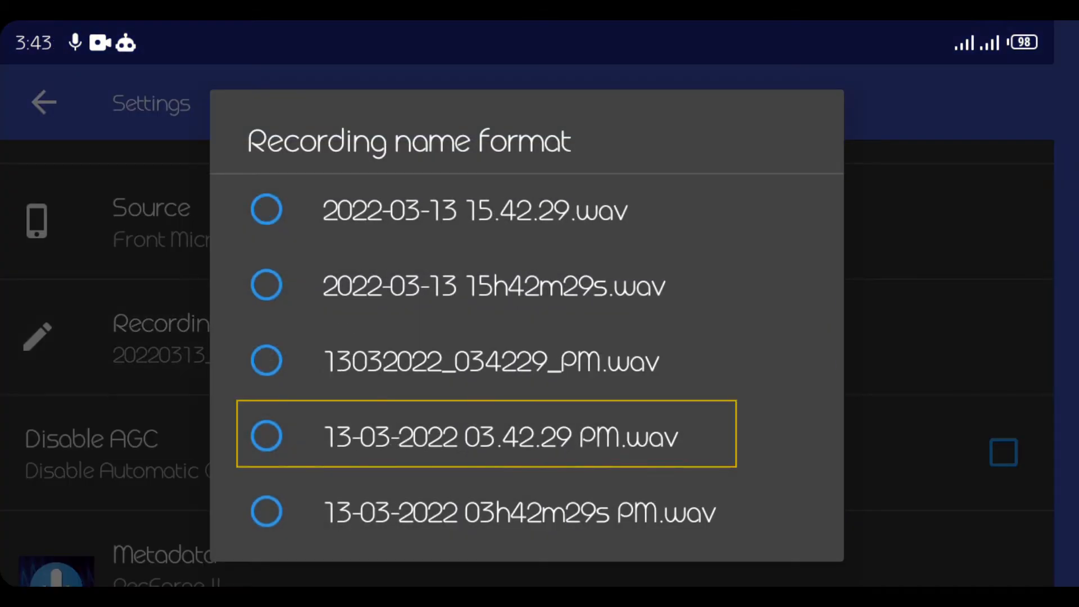
click(579, 435)
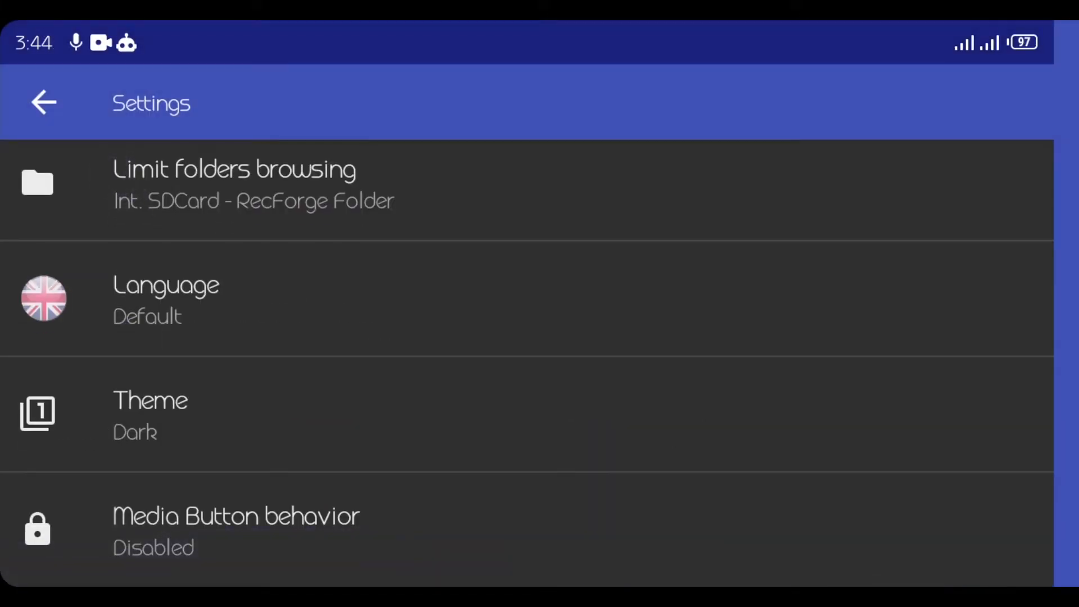
Try the light theme, switch back to dark, and return to recordings.
click(182, 413)
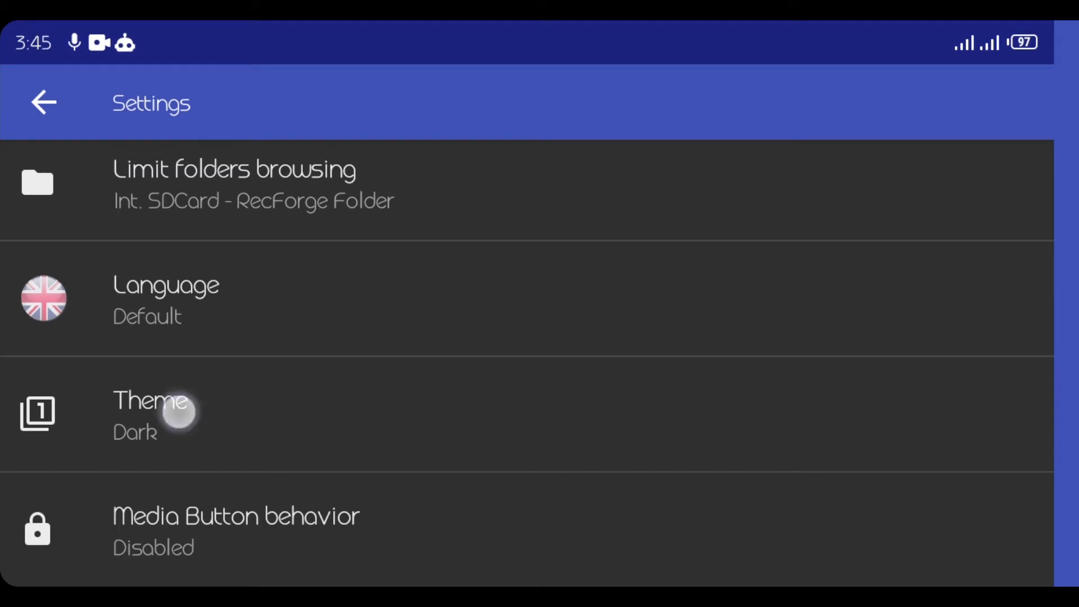
click(150, 413)
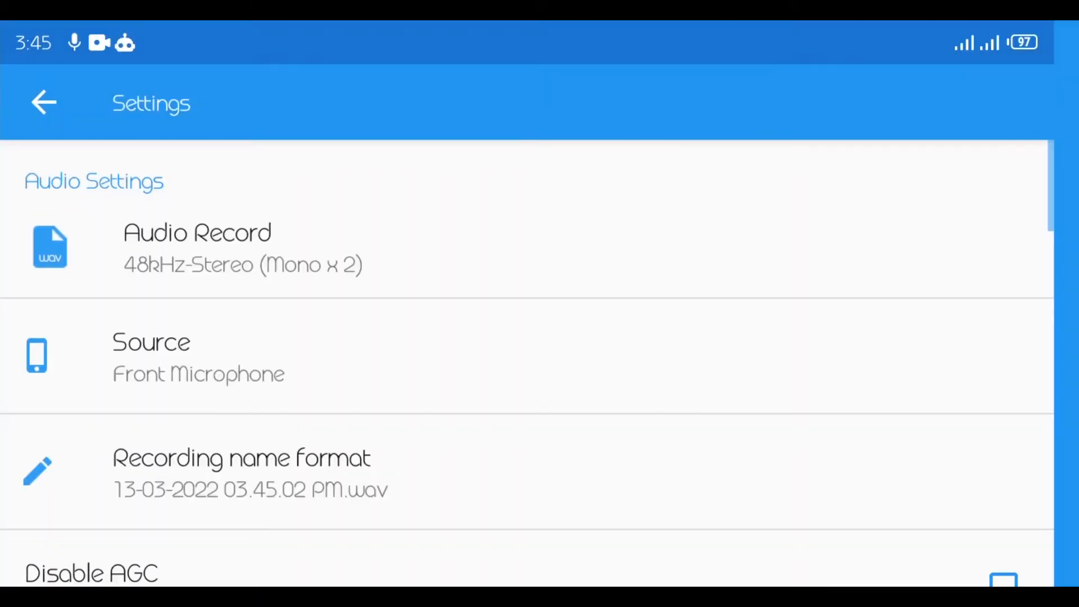
click(150, 413)
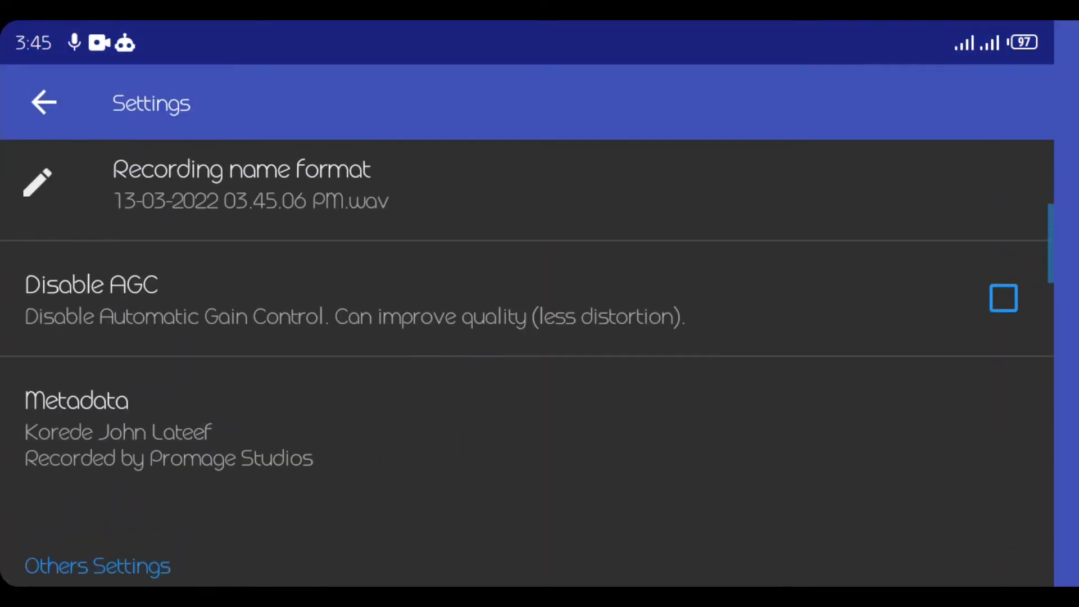
click(43, 102)
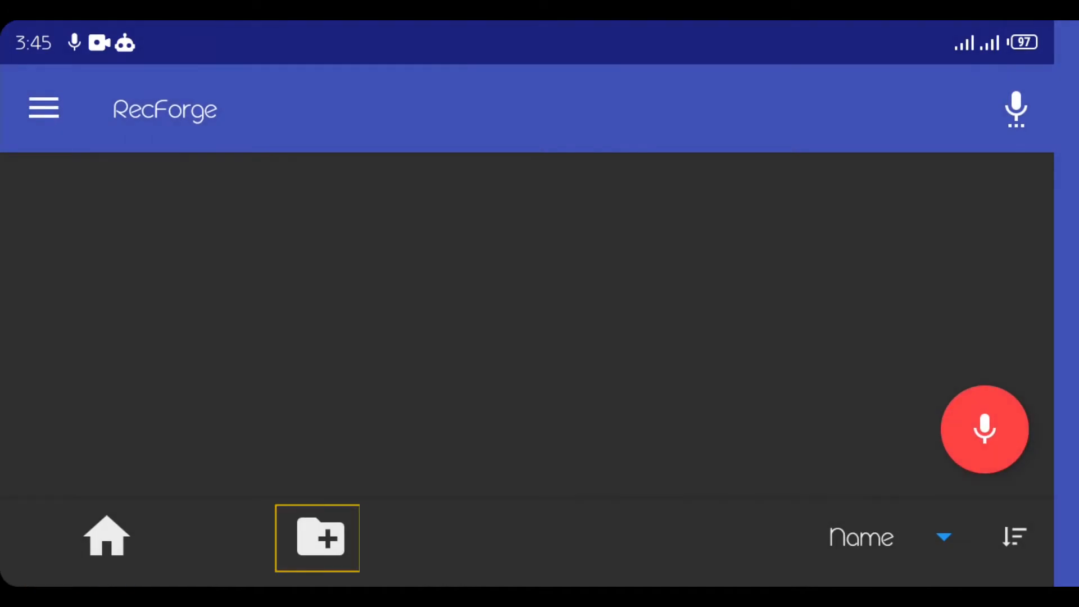
Create a new folder named 'Rec Forge Tutorial'.
click(317, 538)
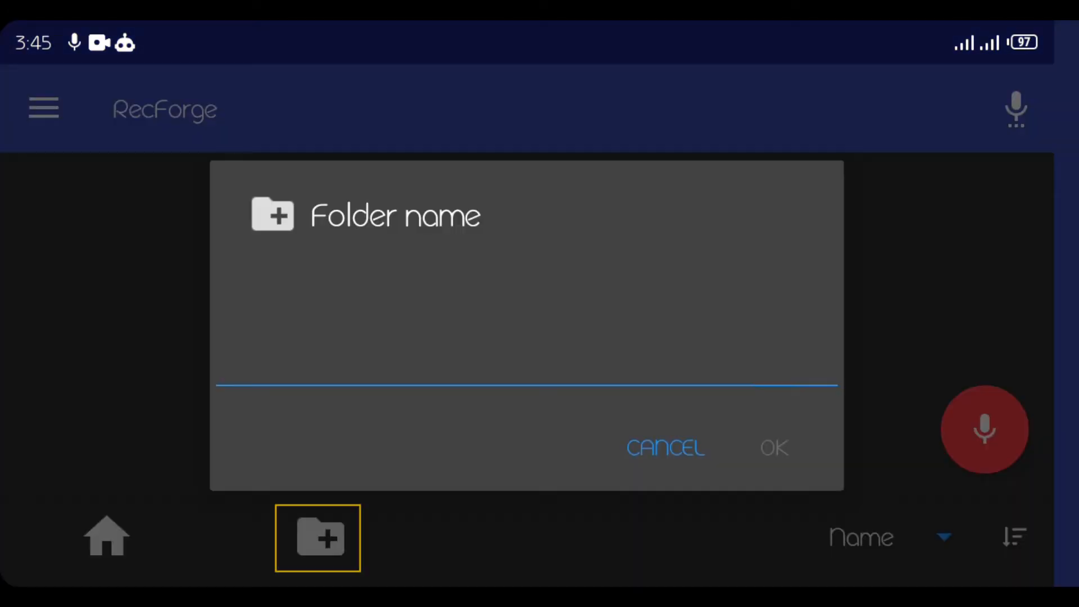
click(527, 364)
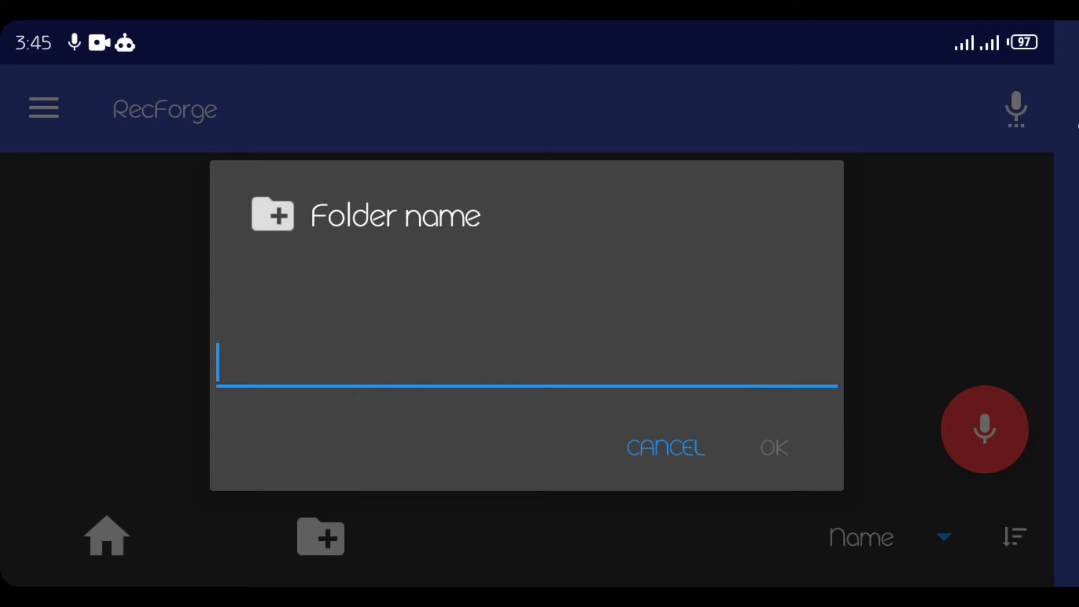
click(526, 362)
text(Rec Forge Tutorial)
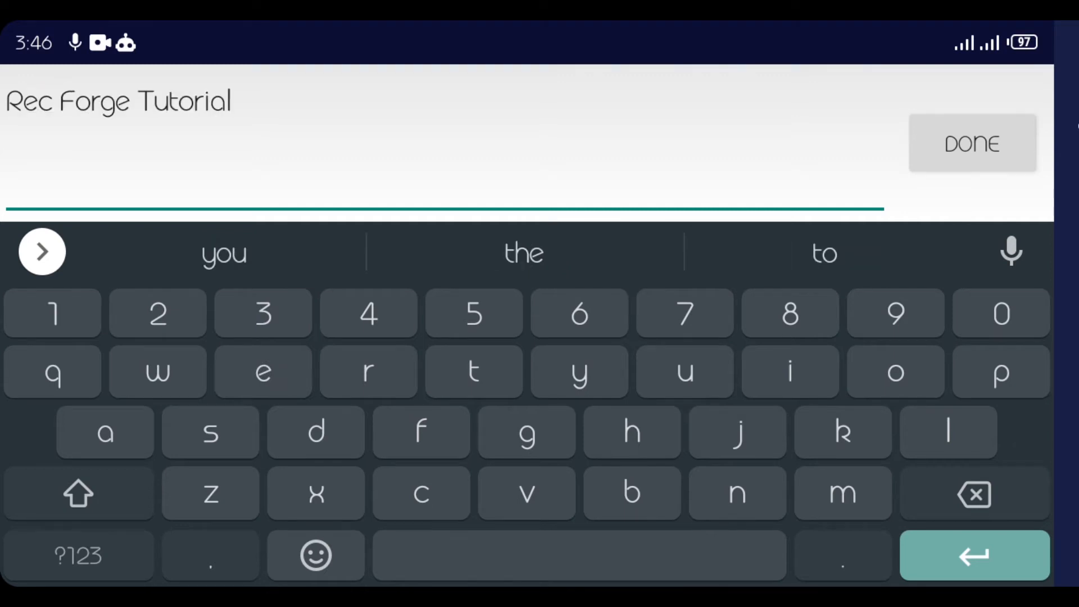
click(971, 142)
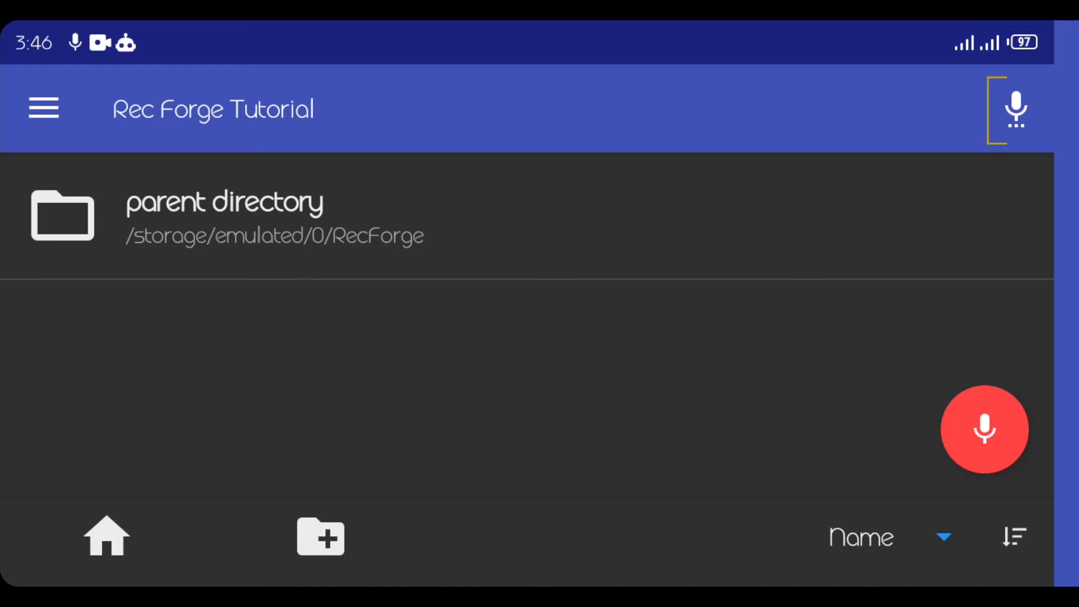
Start recording 13-03-2022 03.48.05 PM.wav with the red microphone button.
click(1017, 111)
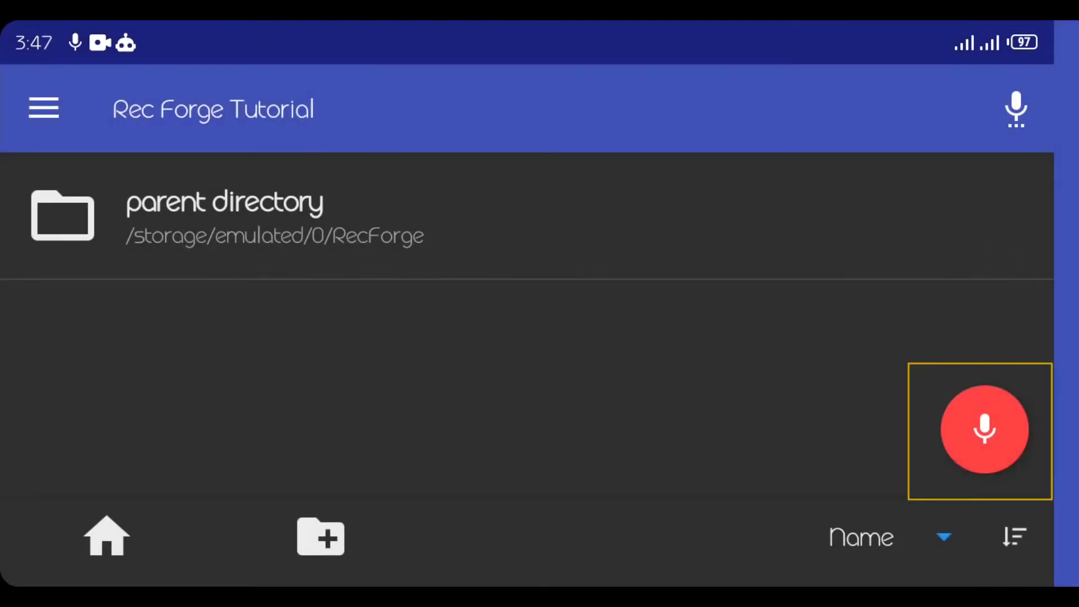
click(985, 430)
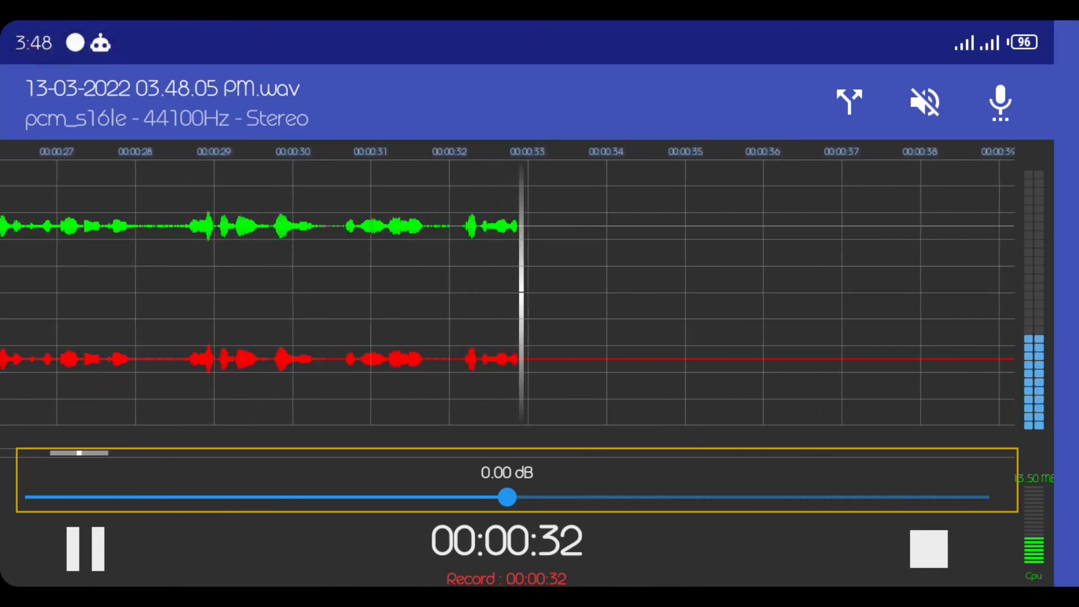
Raise the gain through +4, +7.50, +12.50 to +15 dB, then back to 0.00 dB.
drag(505, 496, 602, 497)
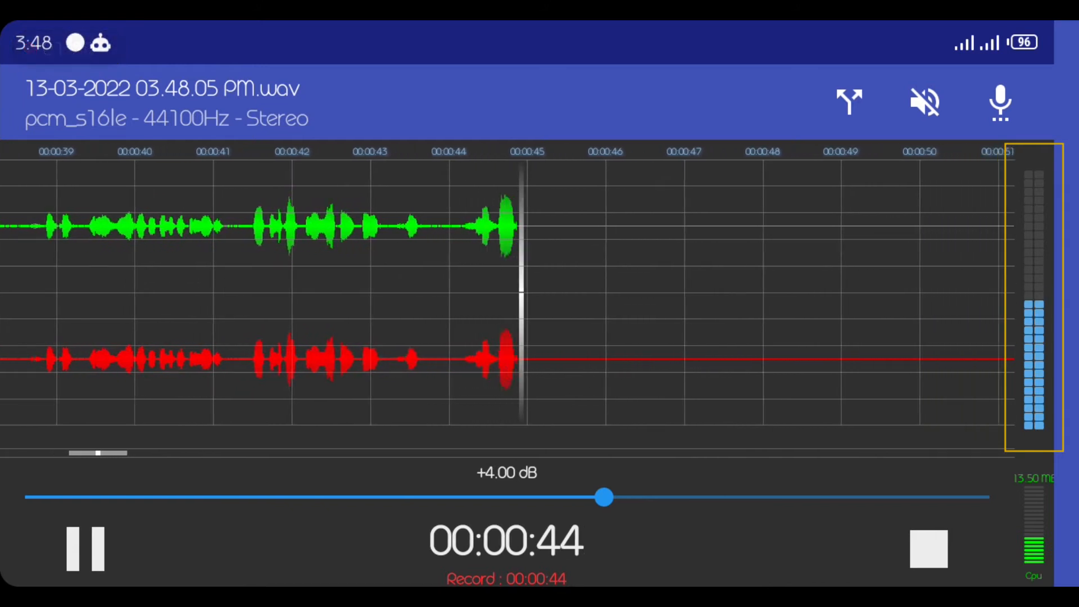
drag(602, 496, 686, 496)
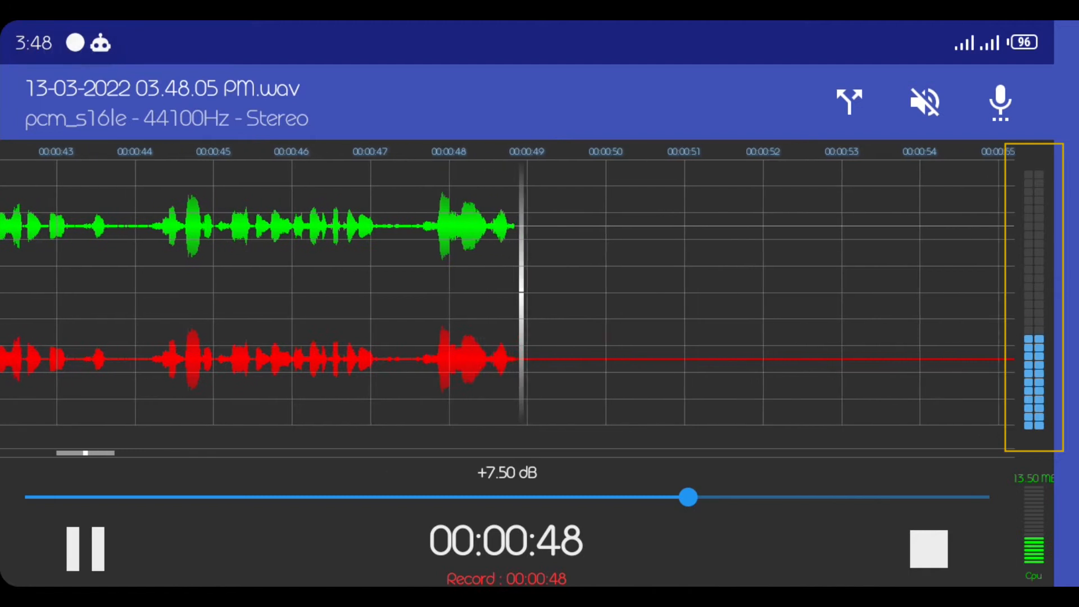
drag(688, 497, 809, 497)
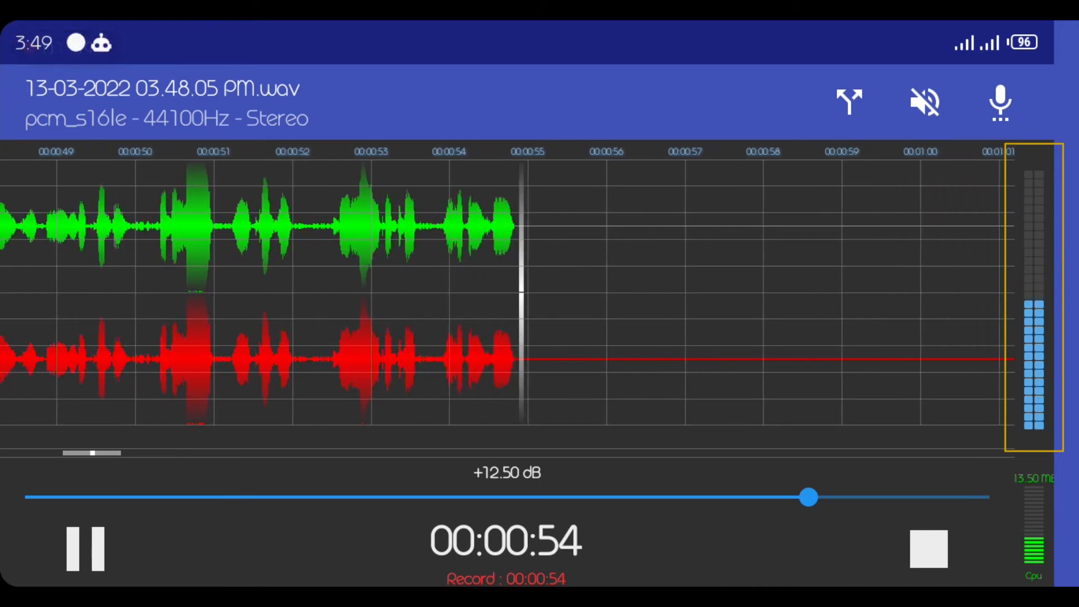
drag(809, 496, 869, 496)
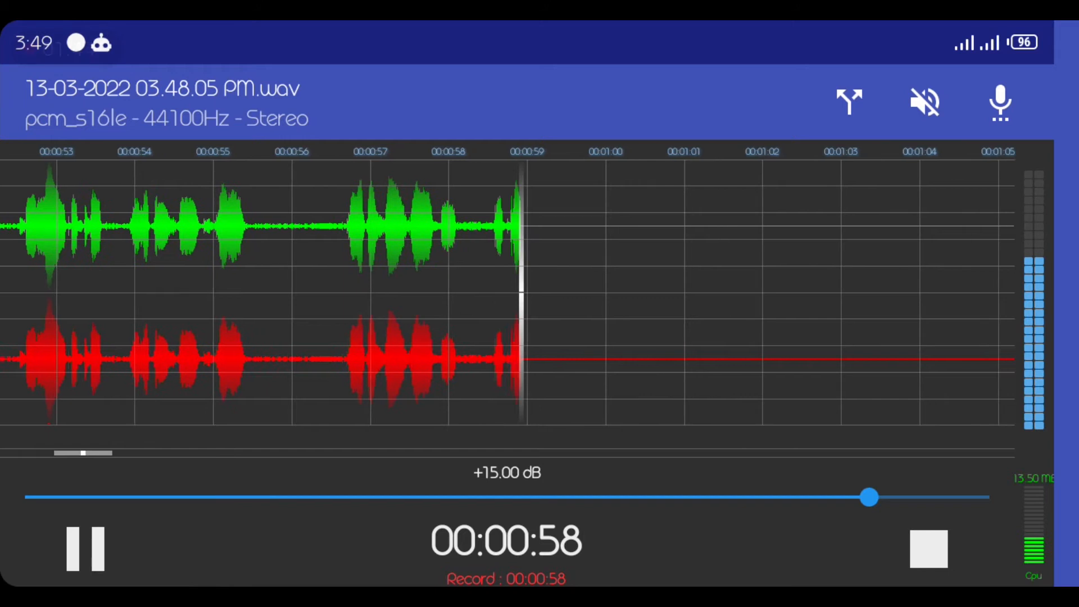
drag(871, 497, 640, 497)
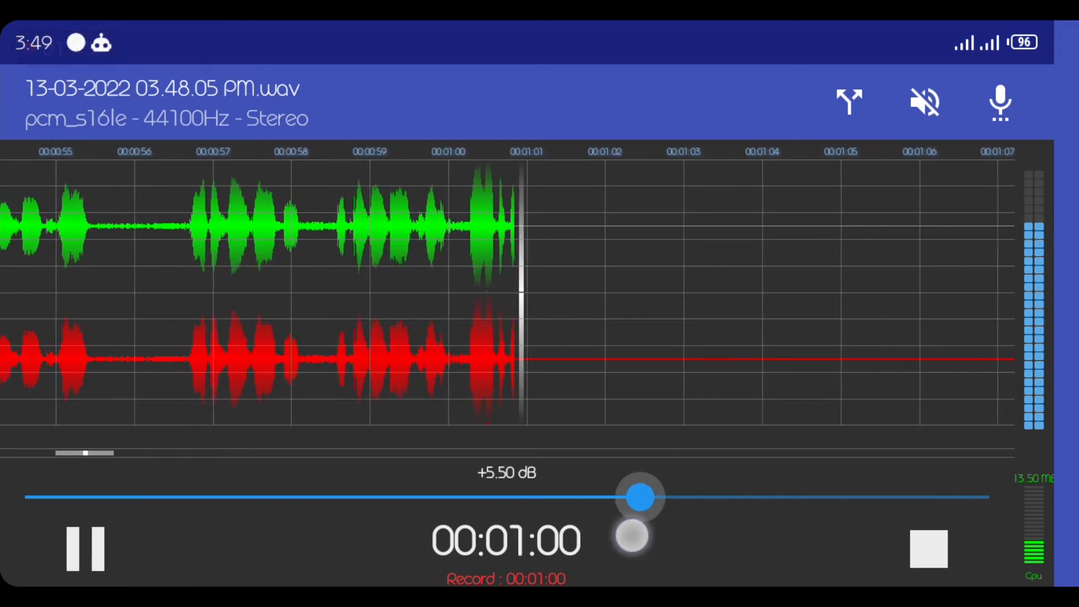
drag(638, 494, 505, 494)
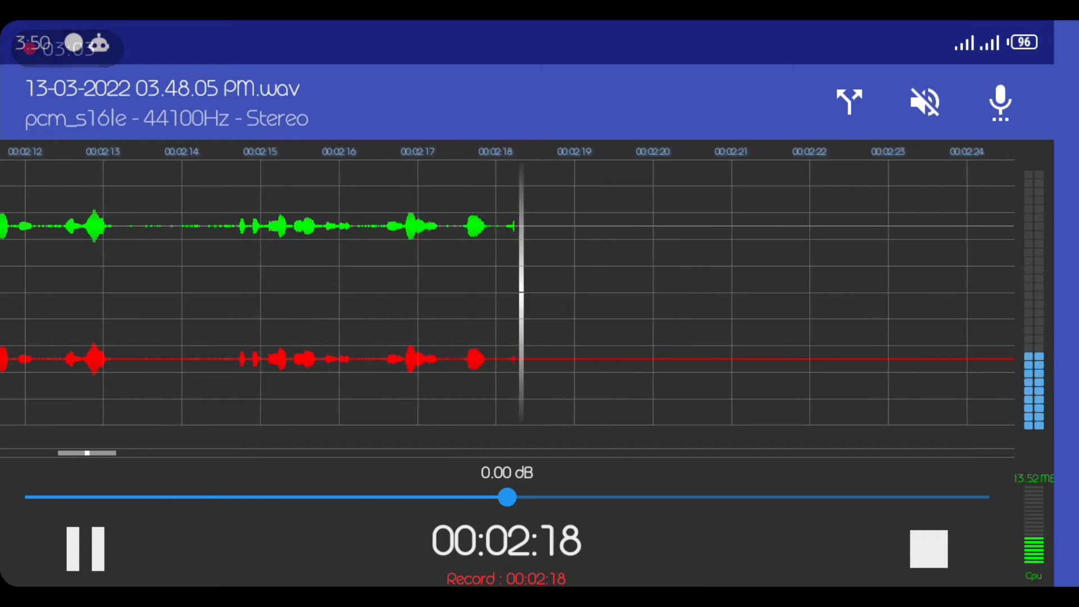
Unmute live monitoring briefly during recording, then mute it again.
click(924, 102)
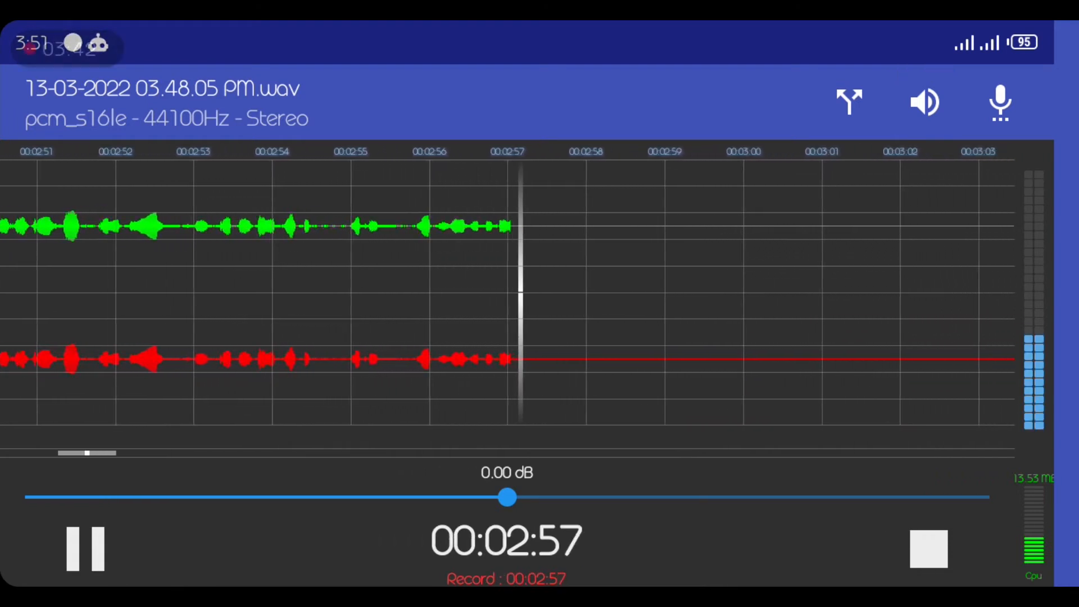
click(925, 101)
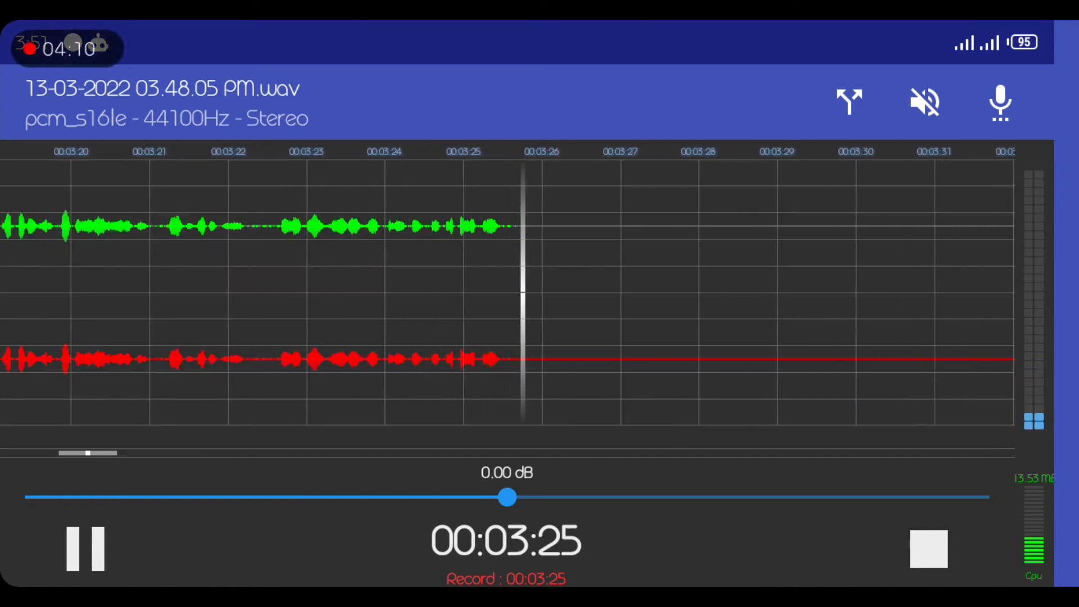
Finish the first recording, start 13-03-2022 03.51.35 PM.wav, pause and resume it.
click(928, 549)
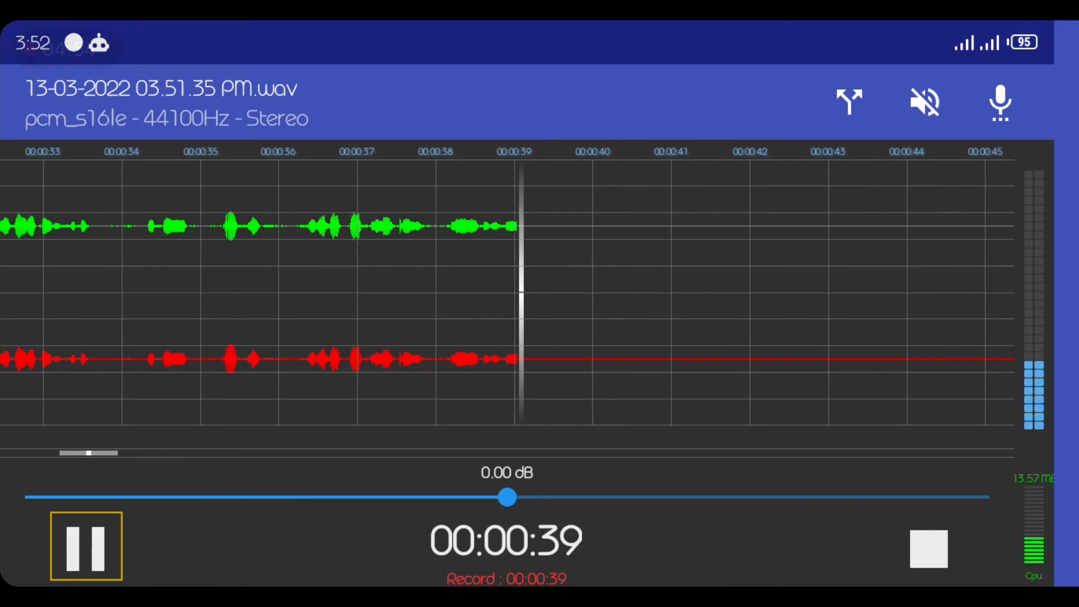
click(86, 546)
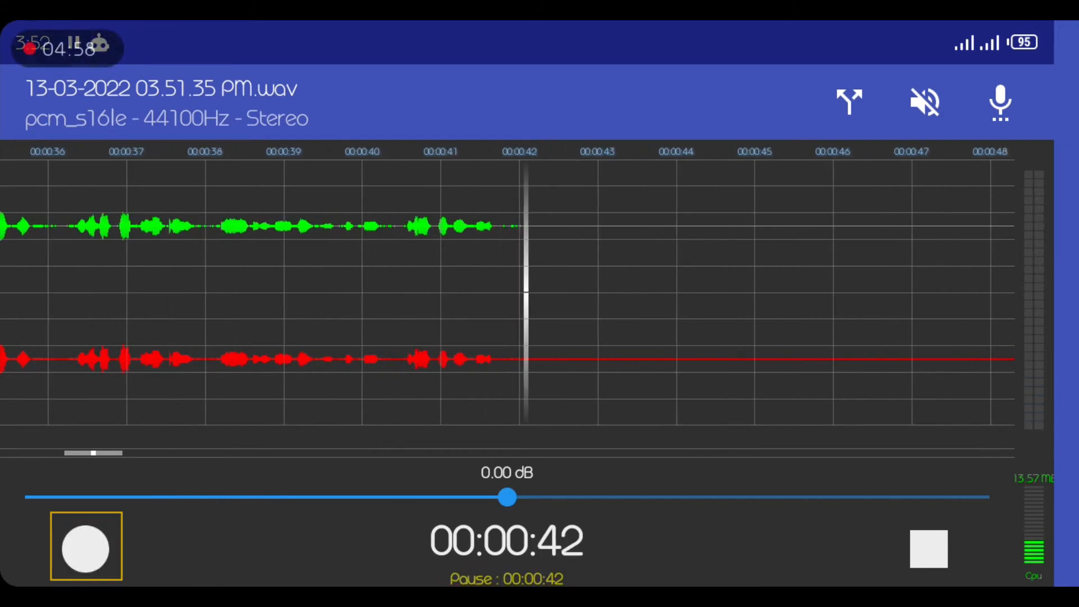
click(85, 547)
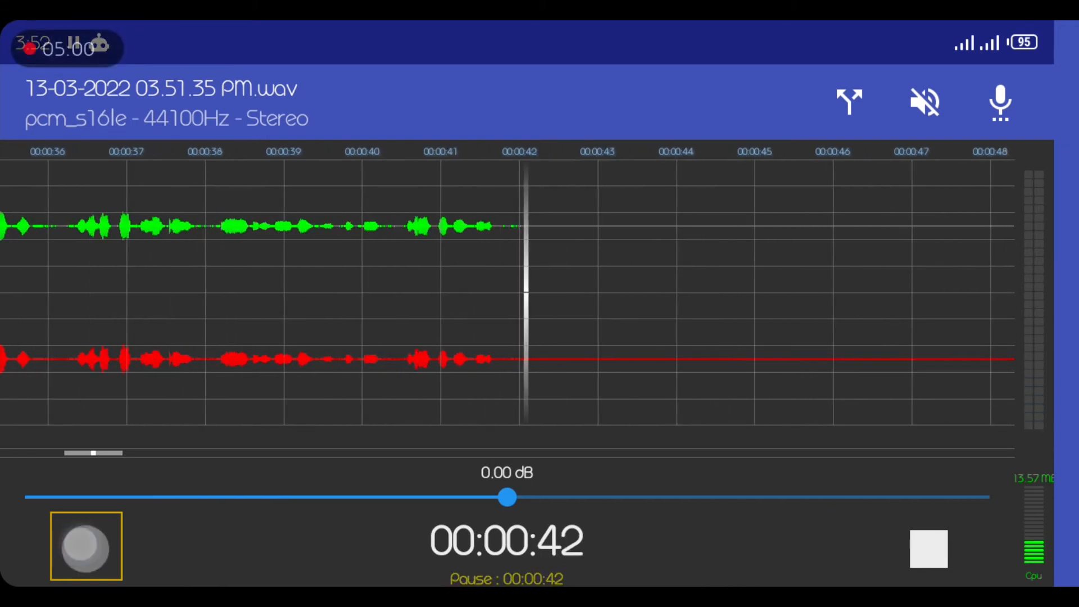
click(86, 546)
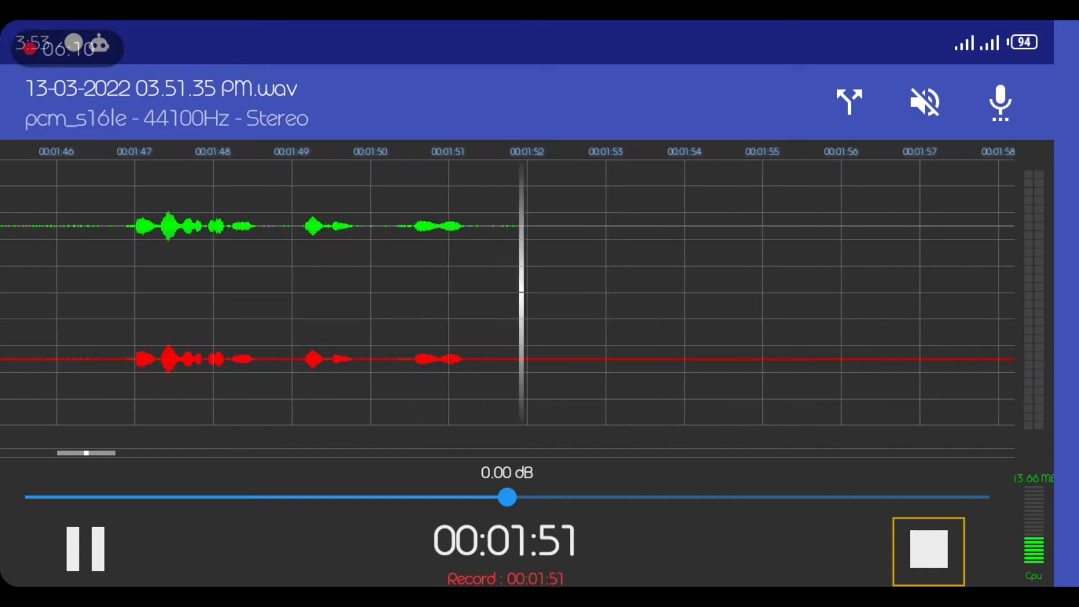
Finish the recording at 1:55, then play, pause and stop playback.
click(926, 551)
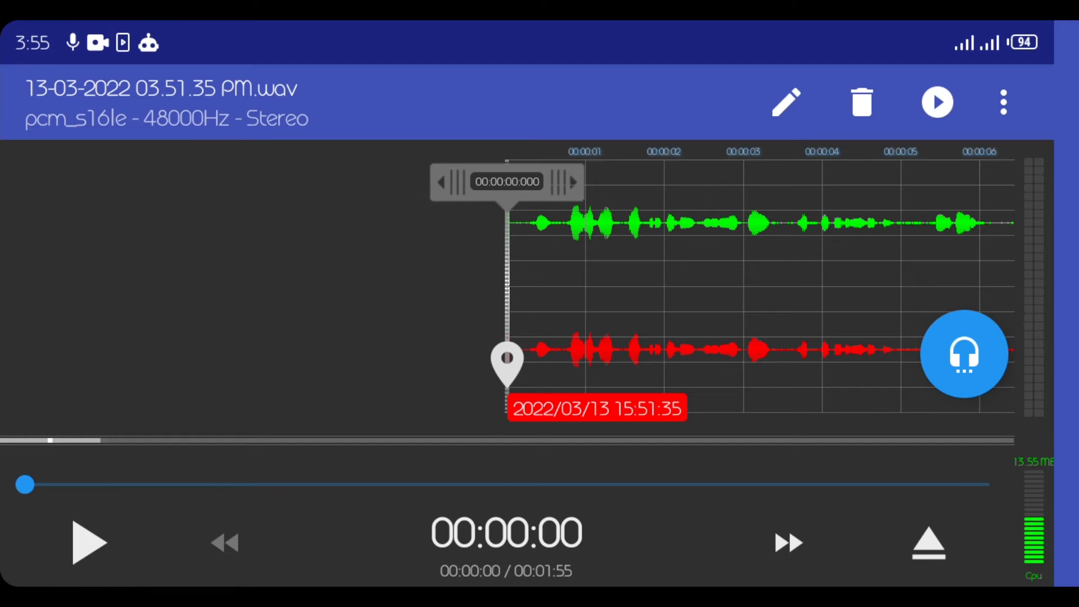
click(90, 542)
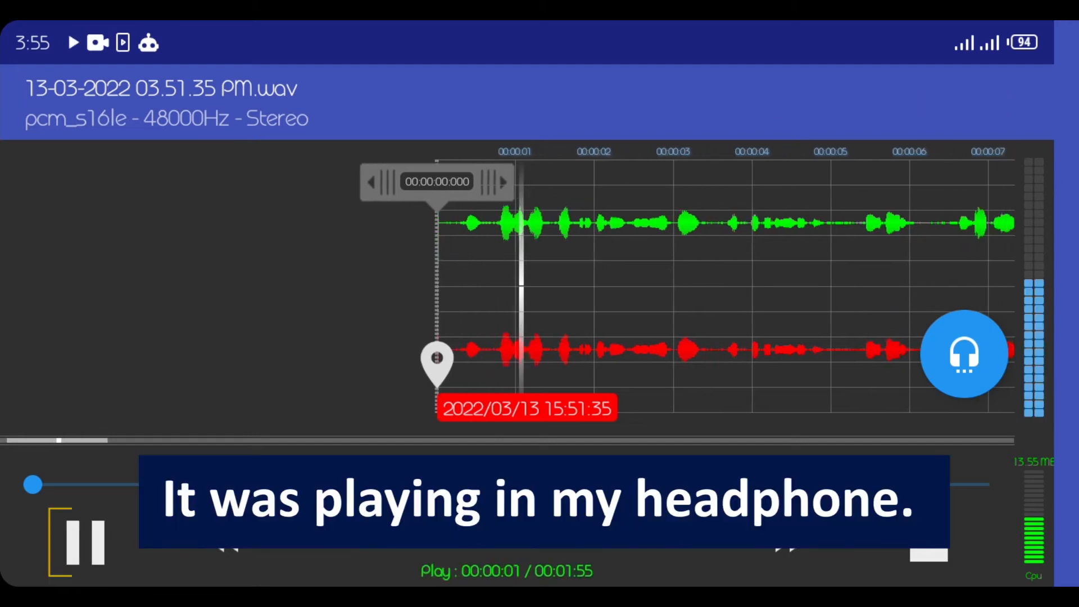
click(86, 539)
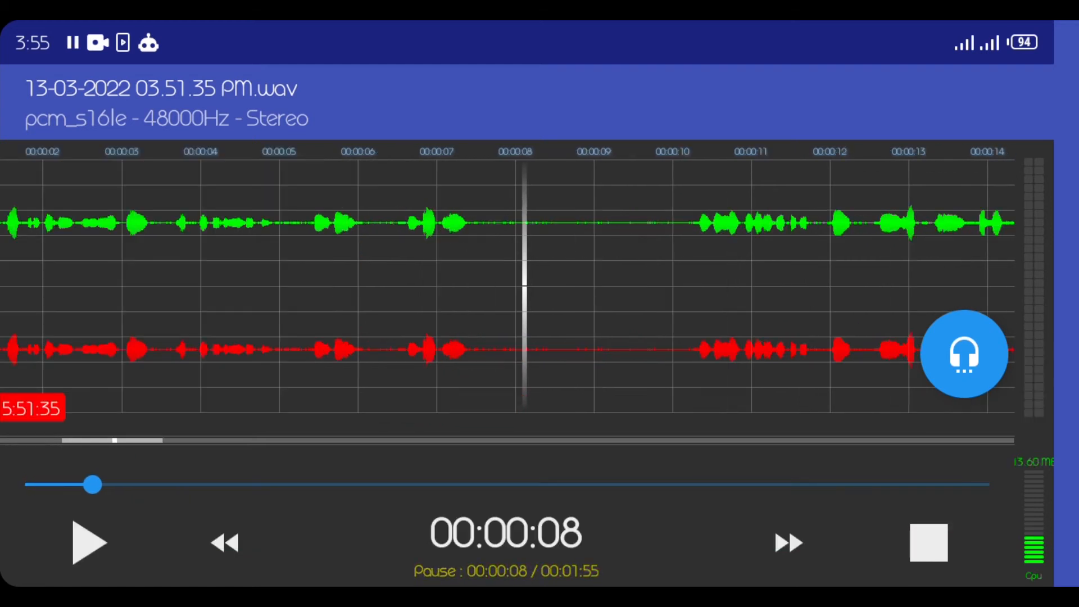
click(928, 543)
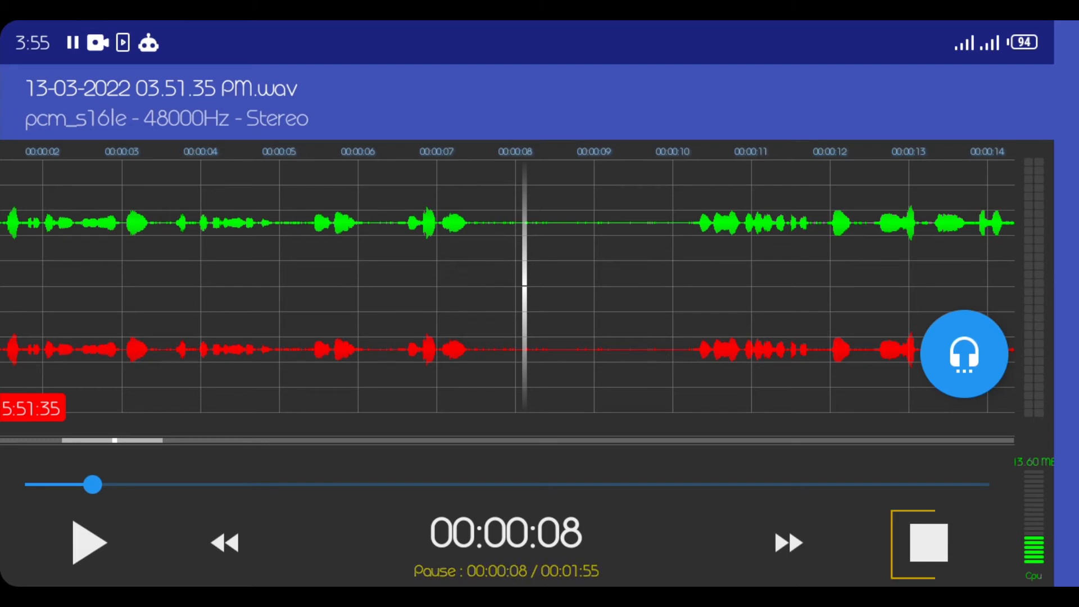
click(925, 543)
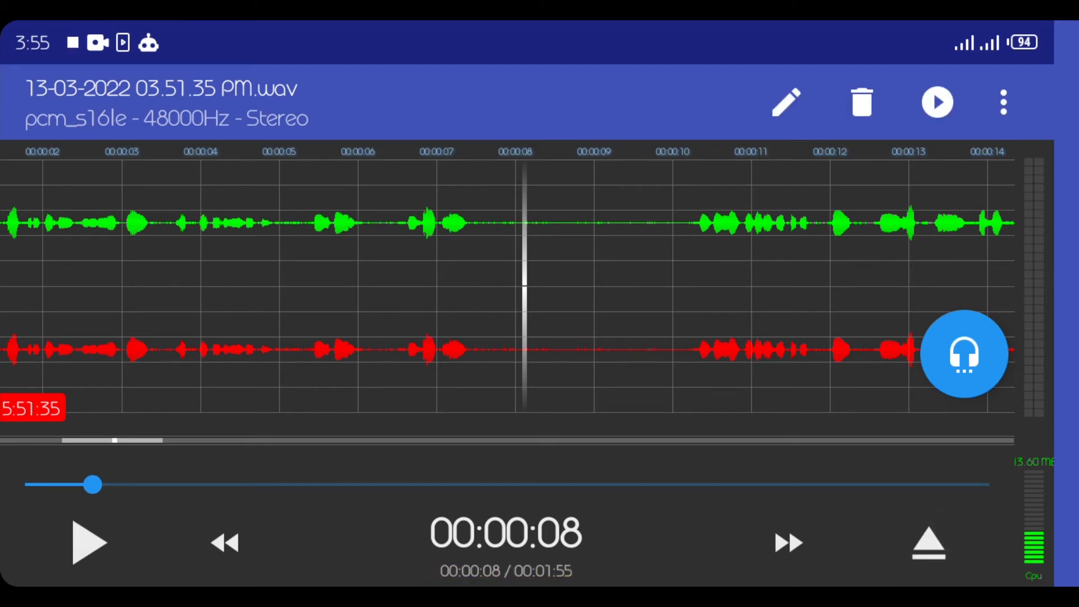
Fast-forward to the end, rewind to the start, and drag the seek bar to the end.
click(785, 543)
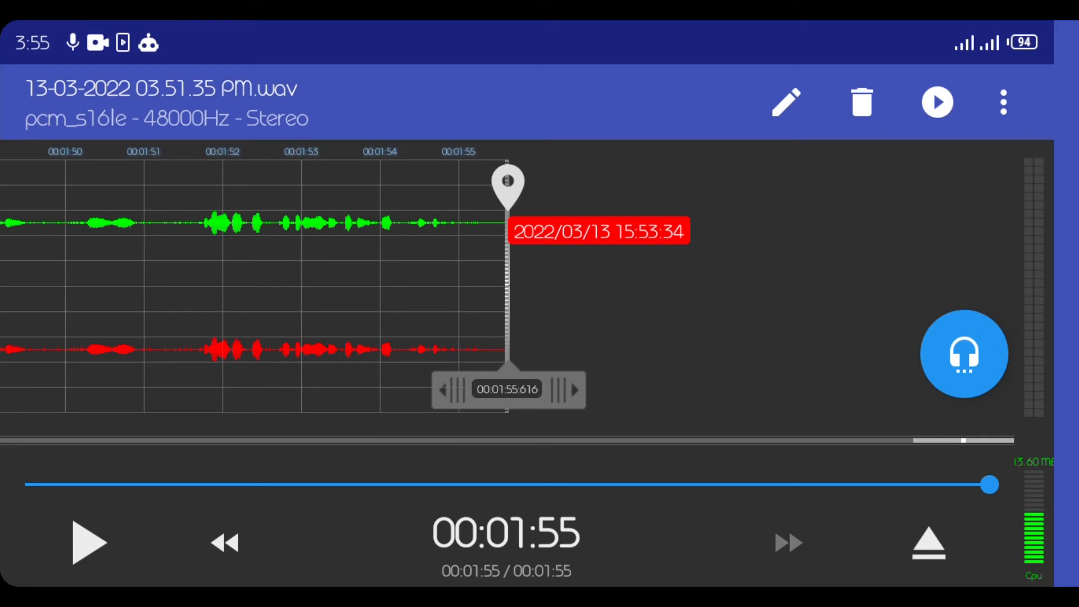
click(224, 543)
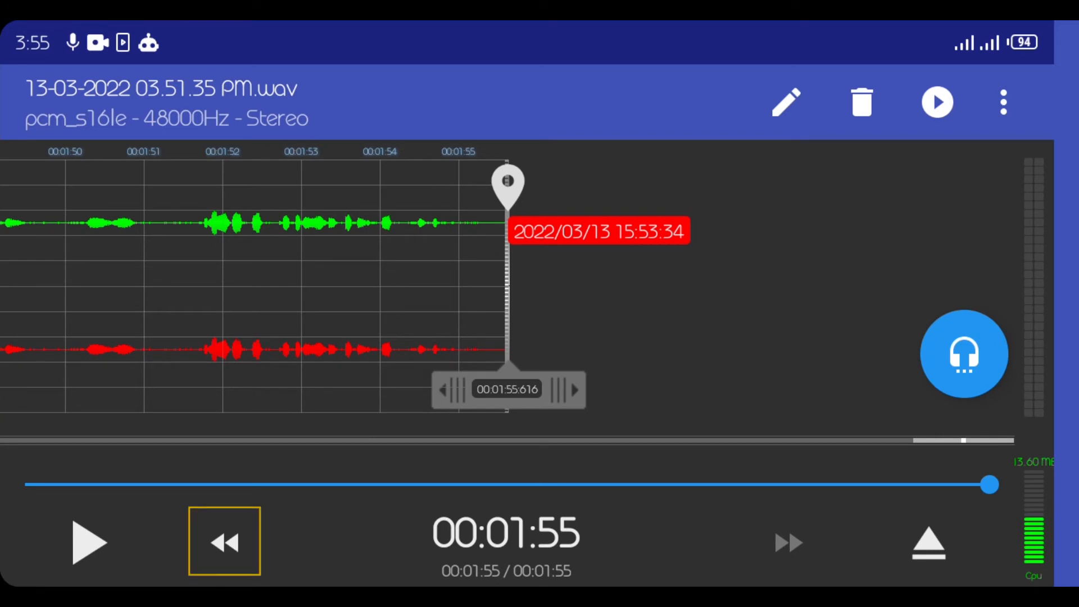
click(224, 542)
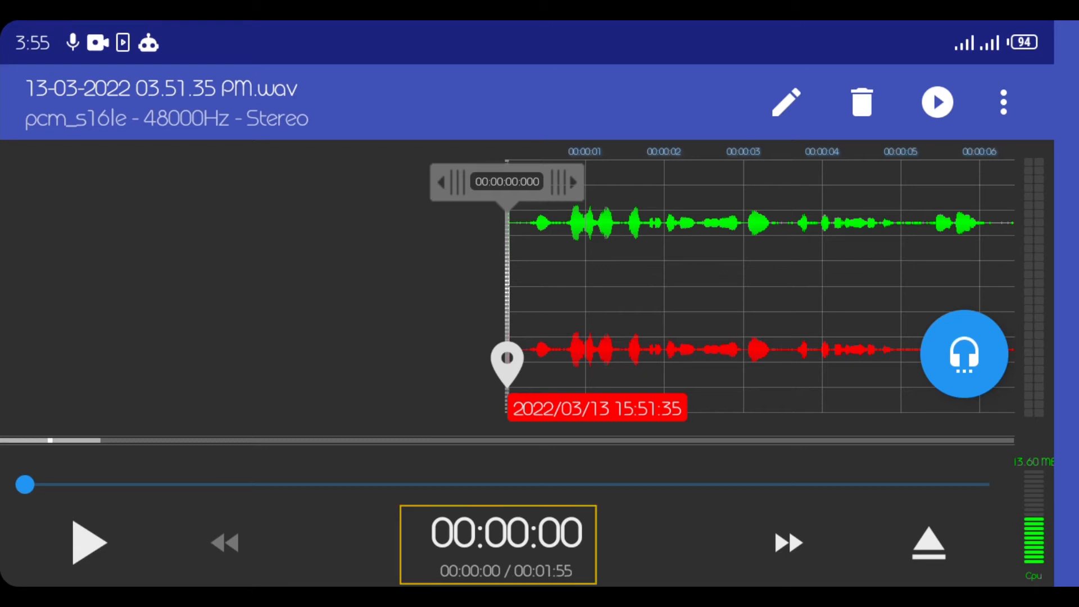
drag(24, 484, 990, 484)
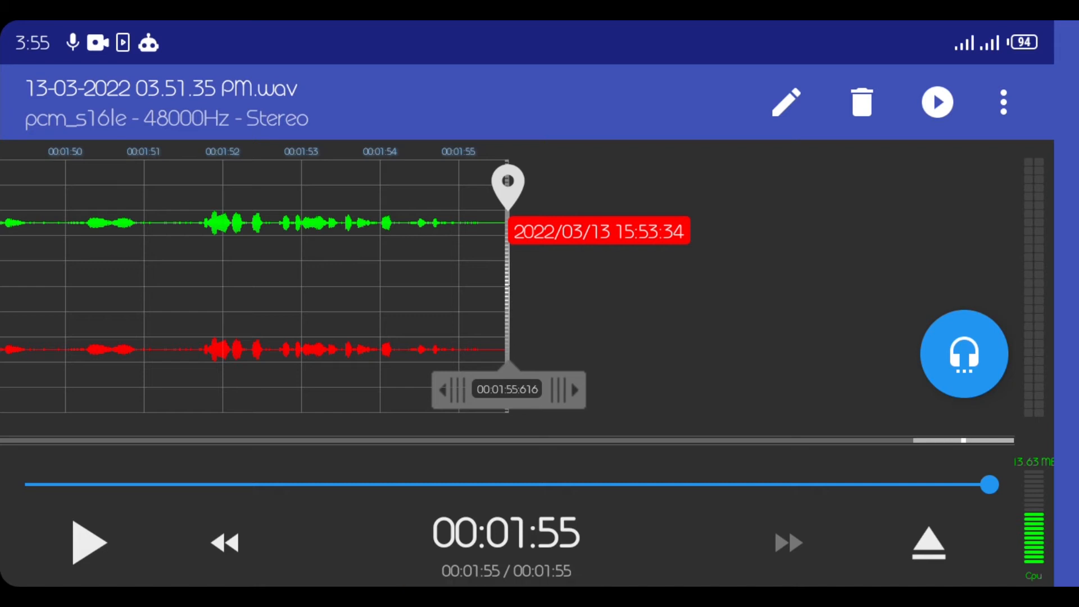
Eject the recording, edit its details from the overflow menu, and return to the file list.
click(927, 543)
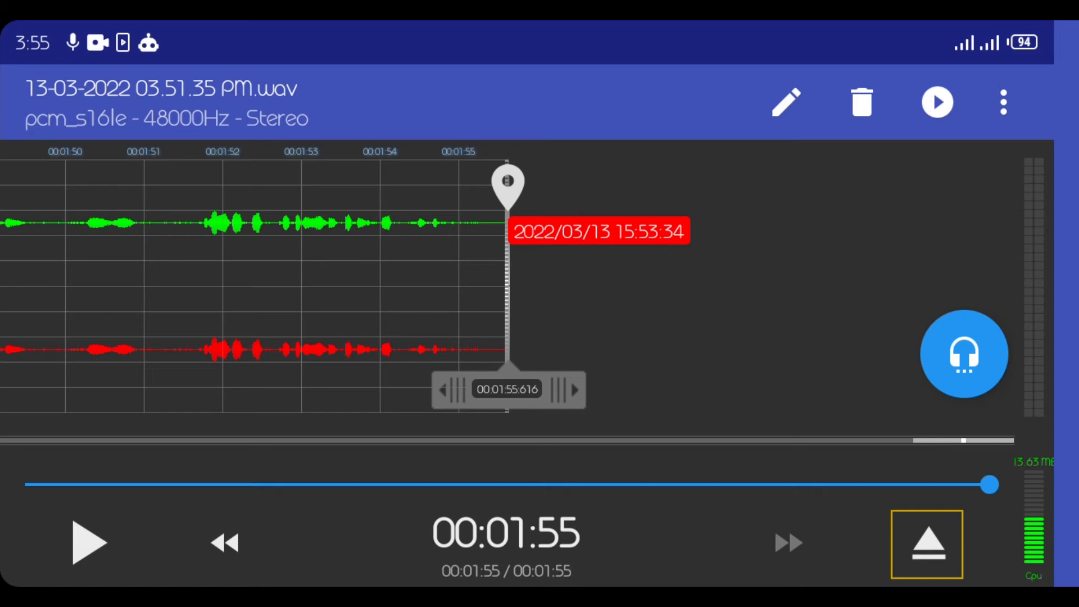
click(1003, 102)
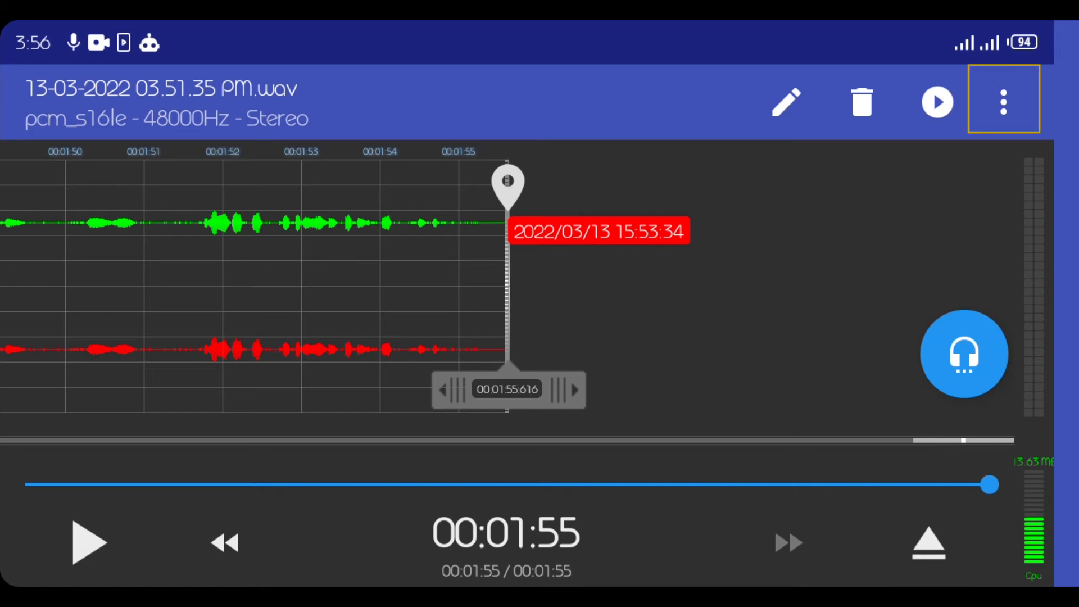
click(1003, 101)
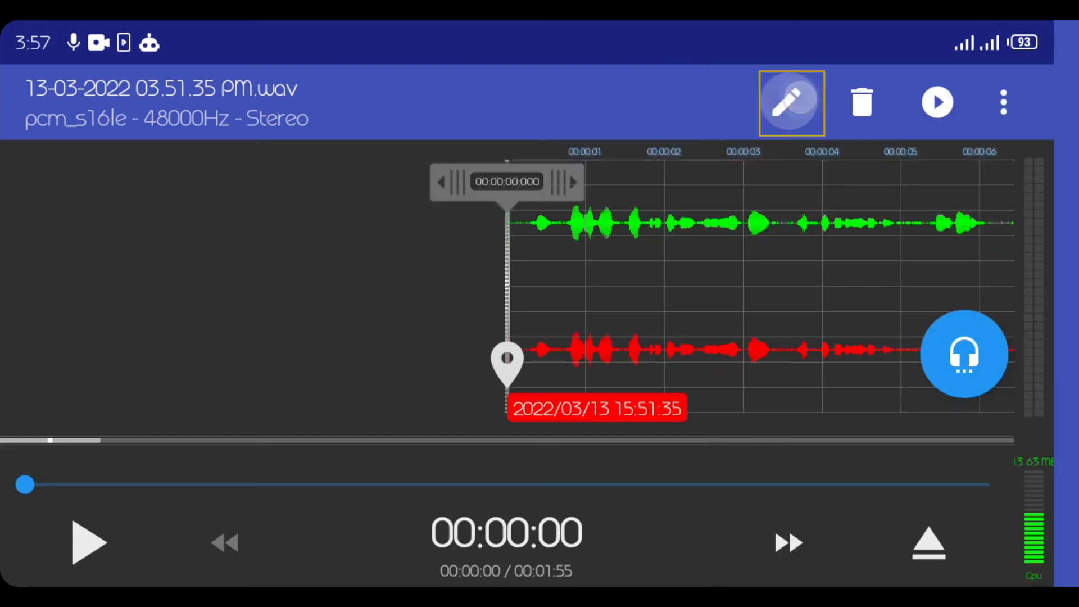
click(791, 103)
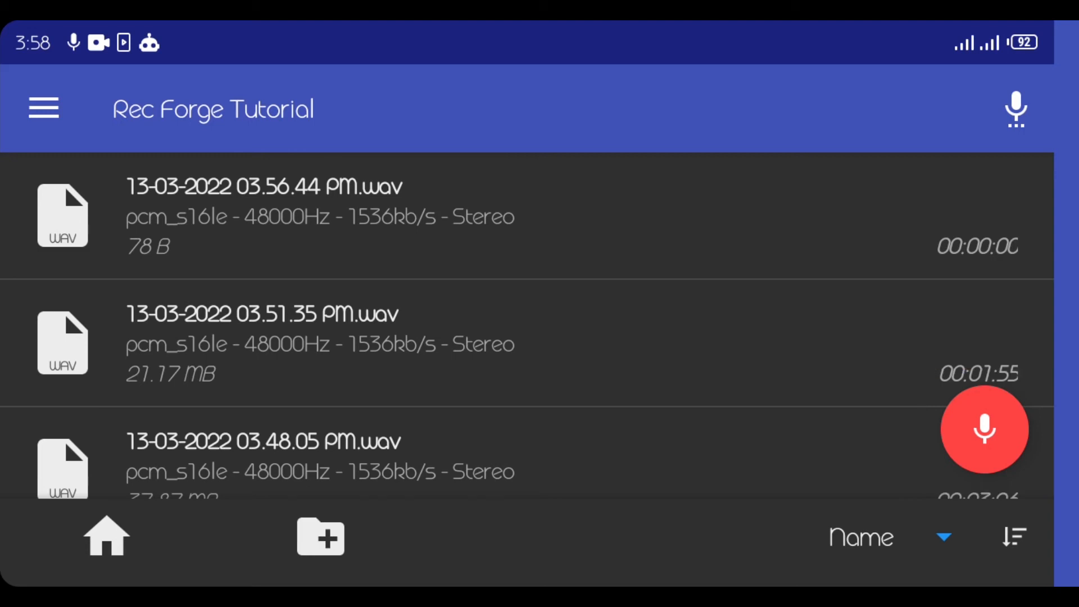
click(860, 537)
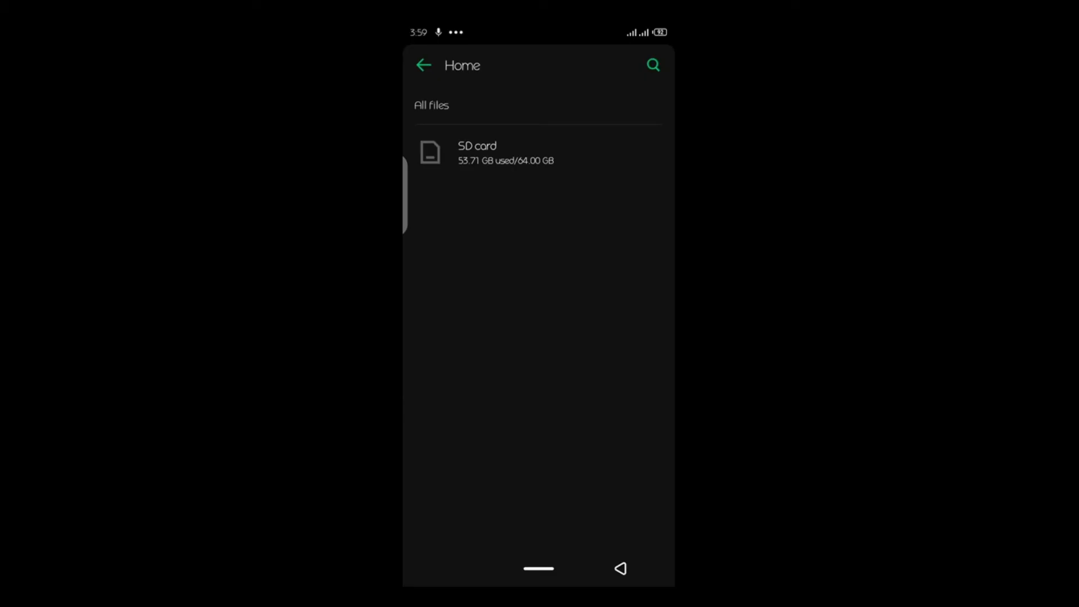
Browse File Manager's SD card storage down to the RecForge folder.
click(539, 152)
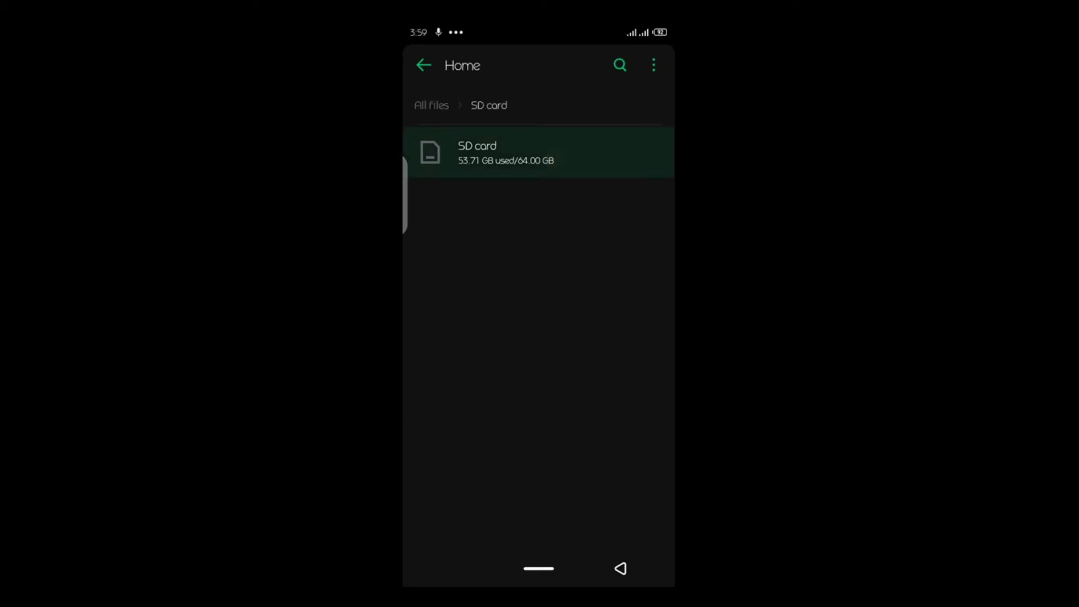
click(539, 152)
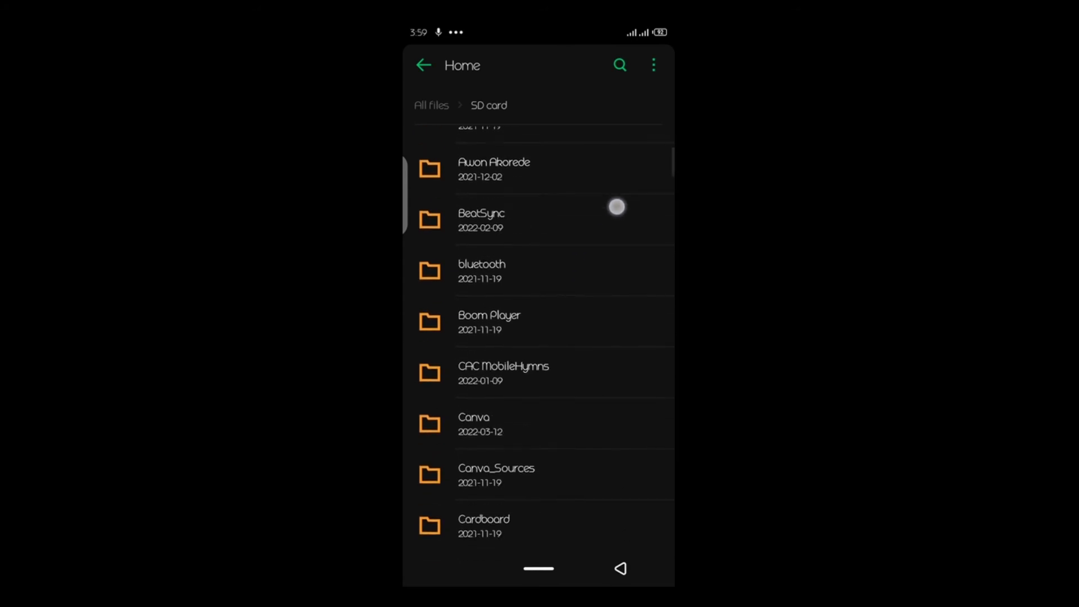
scroll(down, 3)
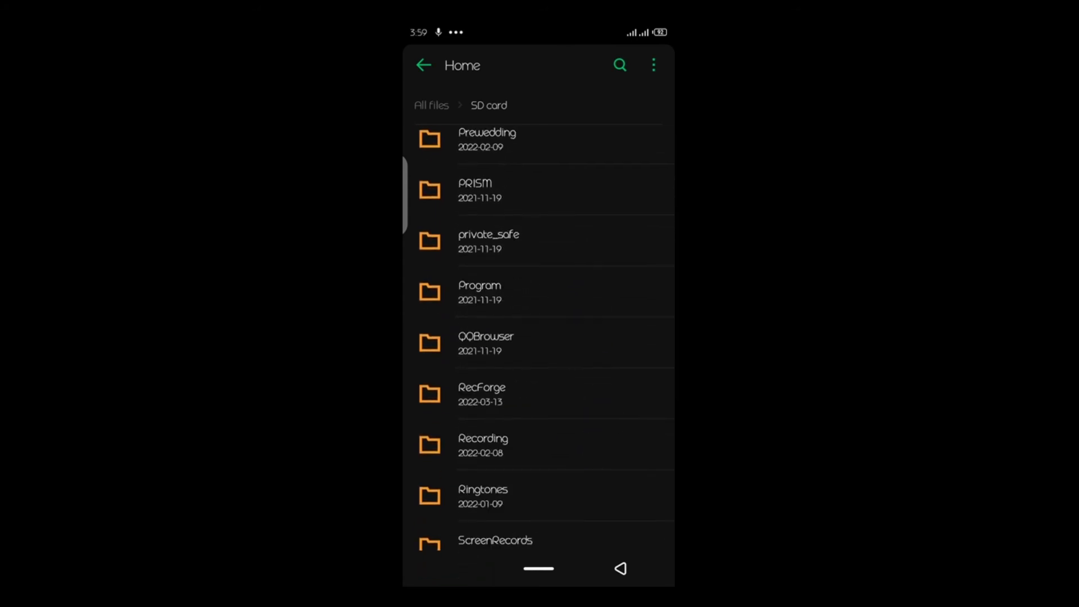
click(482, 394)
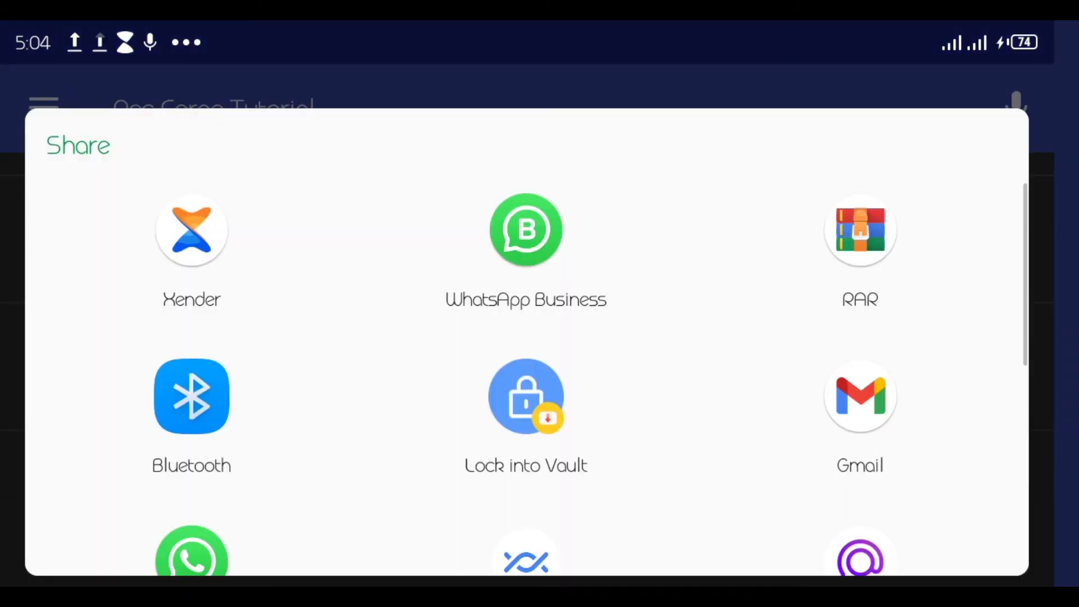
Send the recording via Bluetooth to the Wobi TECNO Pouvoir 3 Plus phone.
click(191, 396)
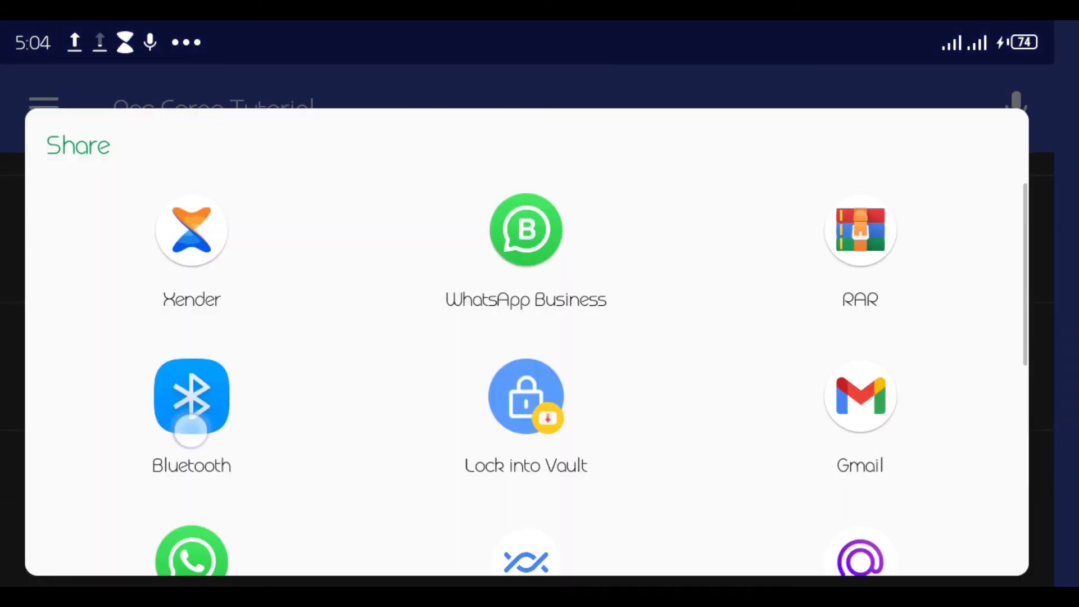
click(191, 395)
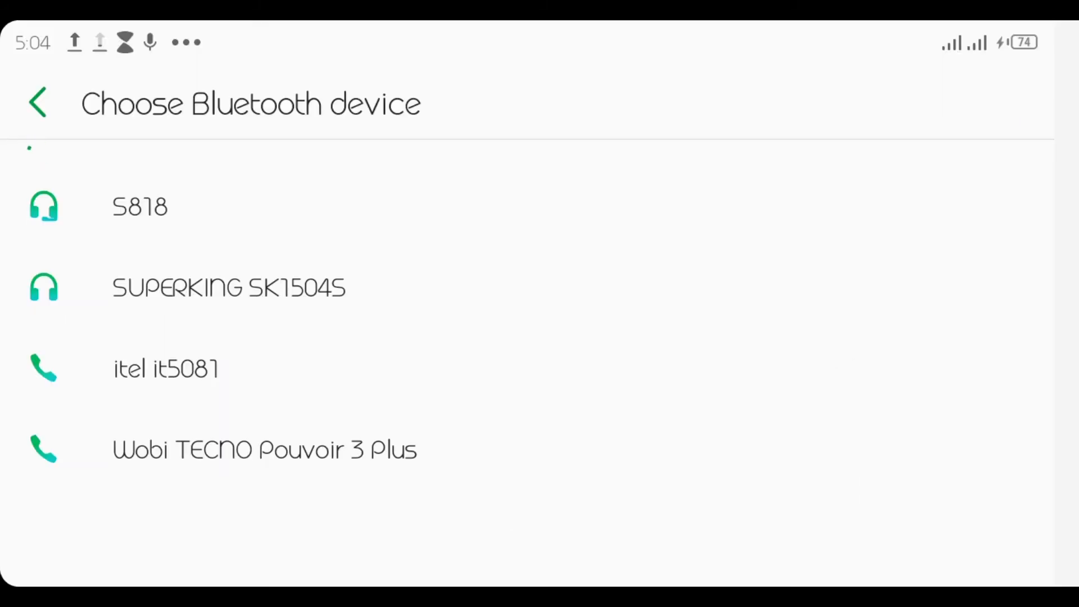
click(264, 449)
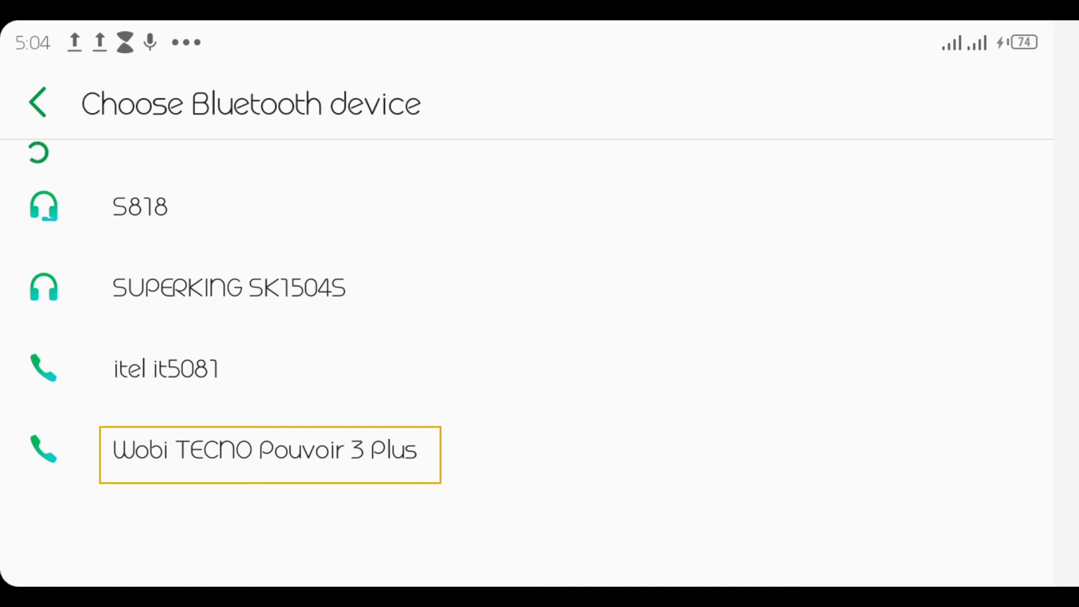
click(380, 468)
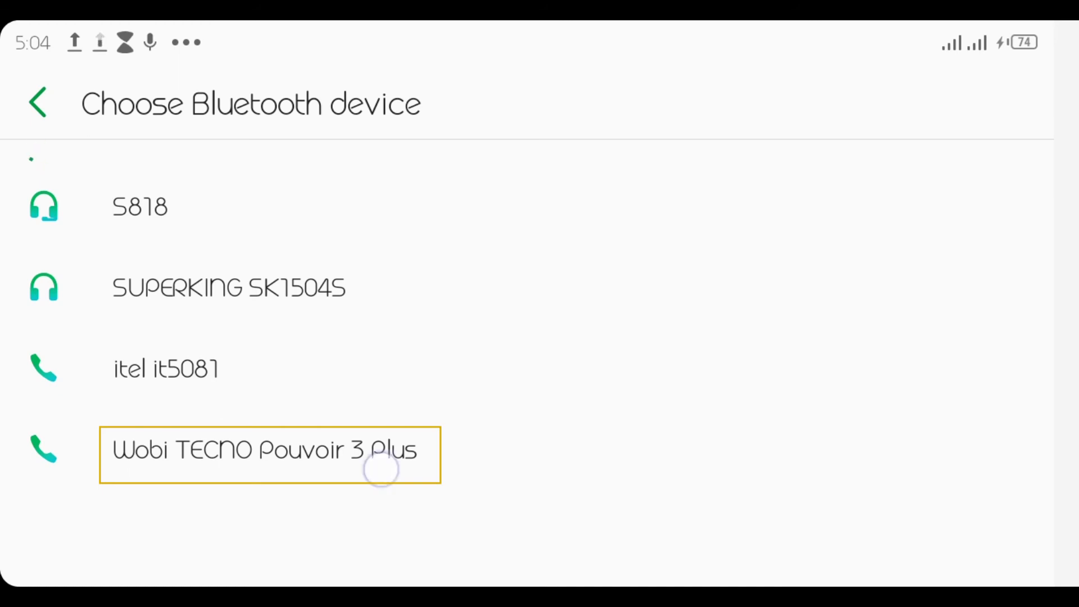
click(268, 450)
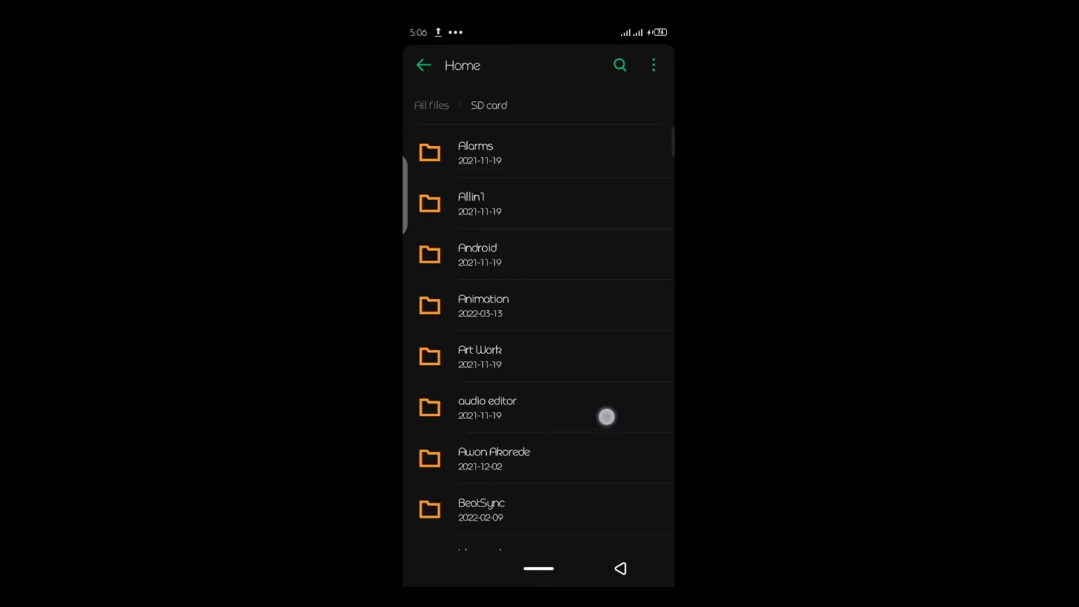
Open the Xender audio folder, then return to the SD card folders to choose a paste destination.
scroll(down, 3)
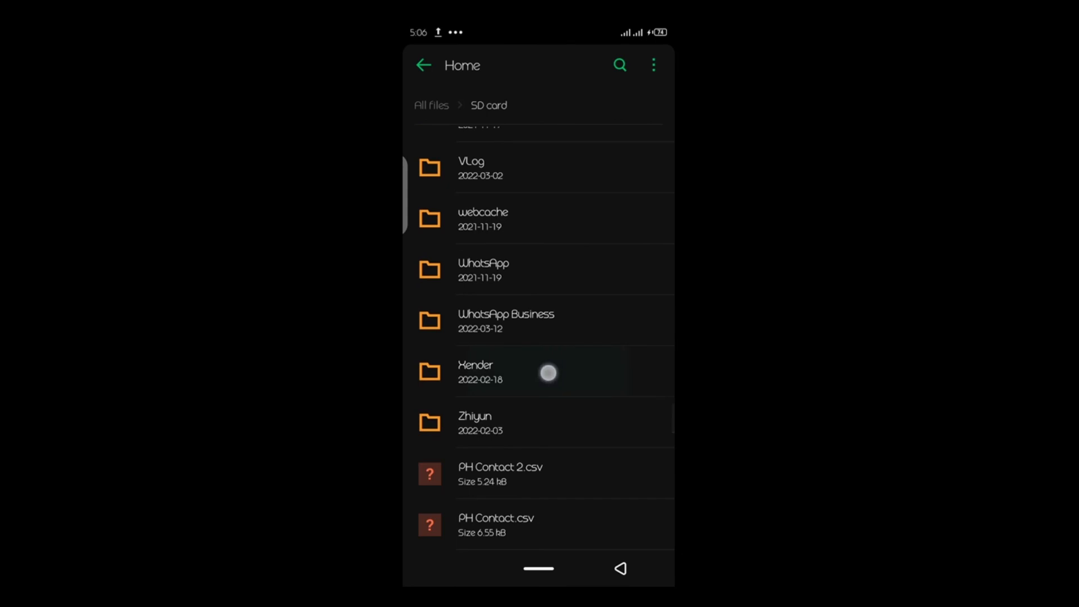
click(475, 372)
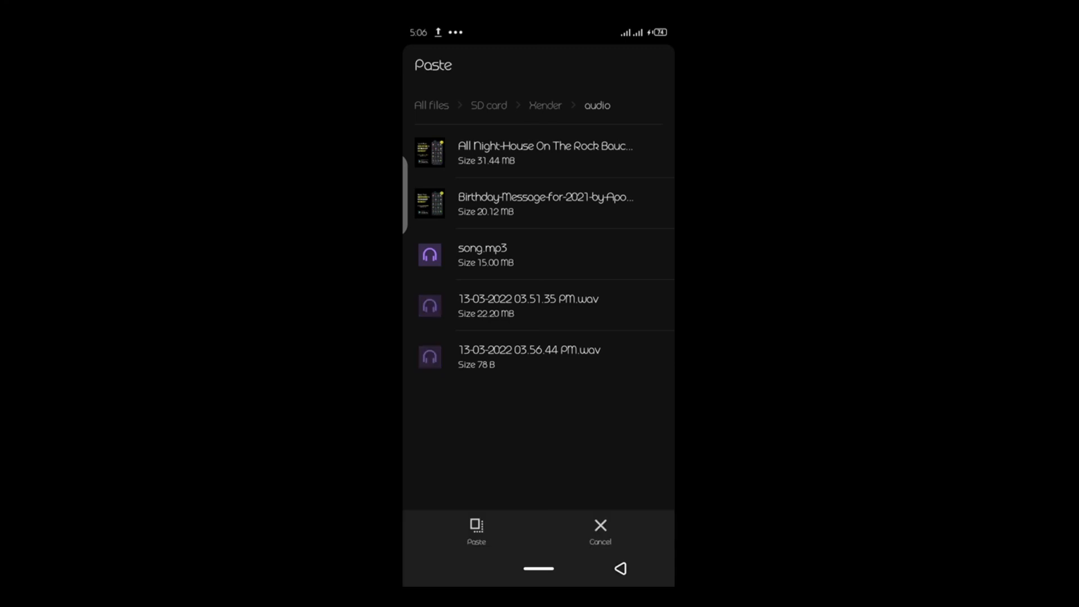
click(488, 105)
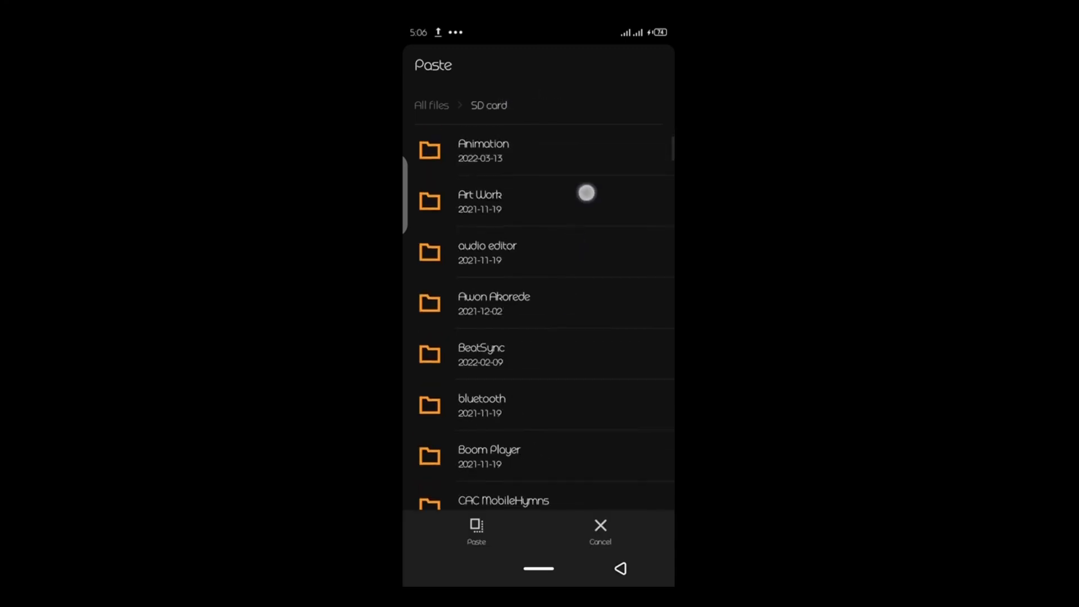
scroll(down, 3)
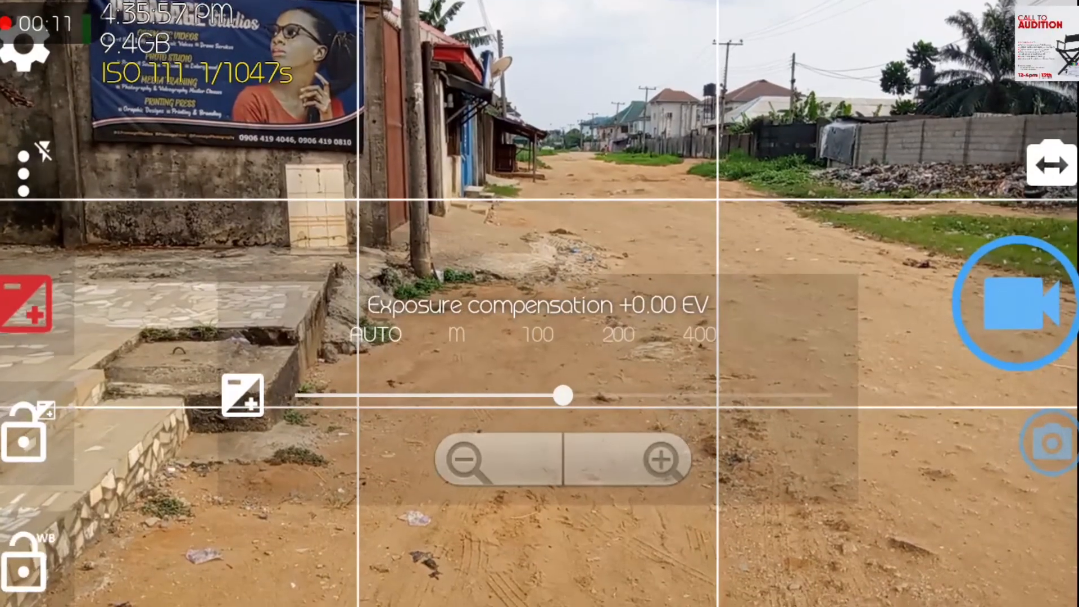
Back in RecForge, start the new stereo recording 13-03-2022 12.11.50 AM.wav.
click(1009, 305)
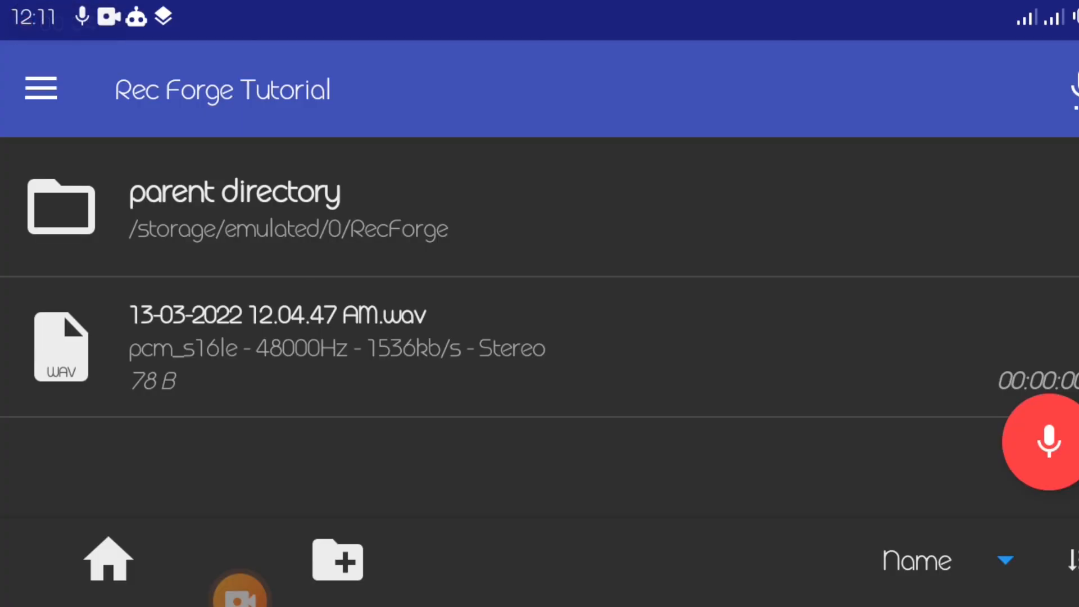
click(1042, 441)
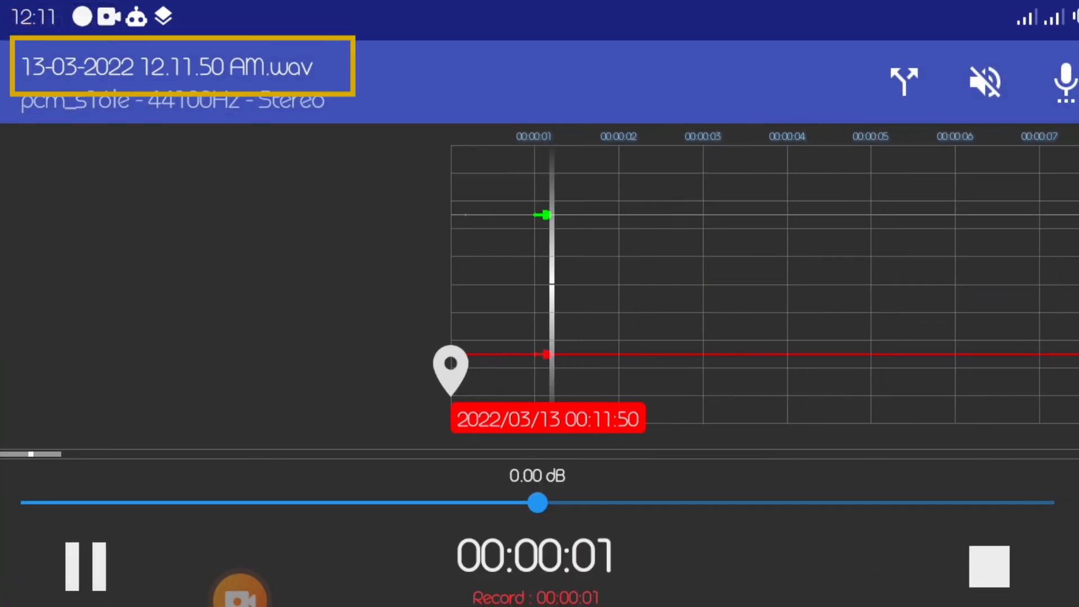